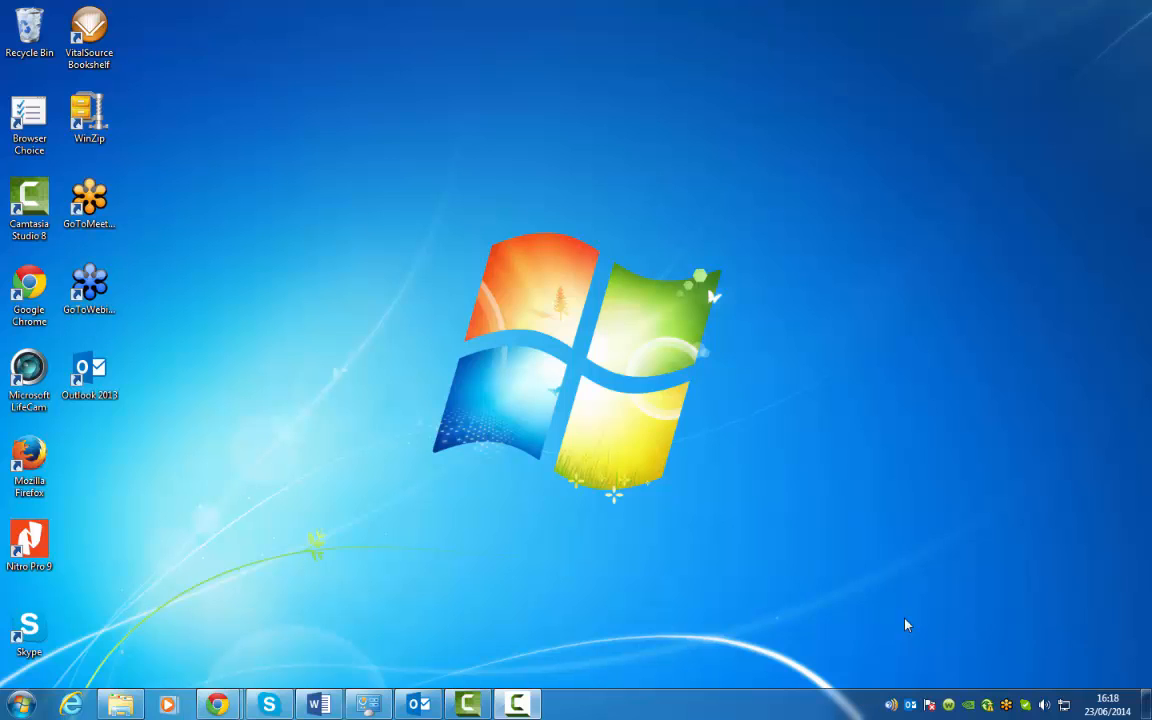
pyautogui.moveTo(490, 412)
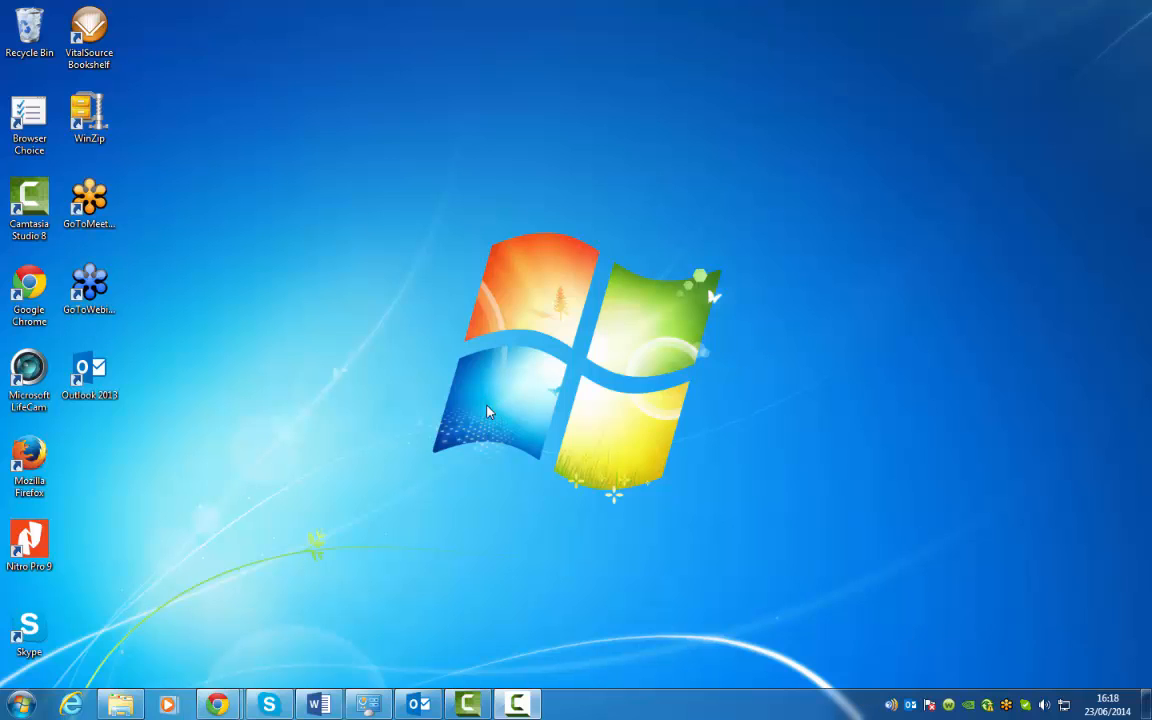
pyautogui.moveTo(376, 536)
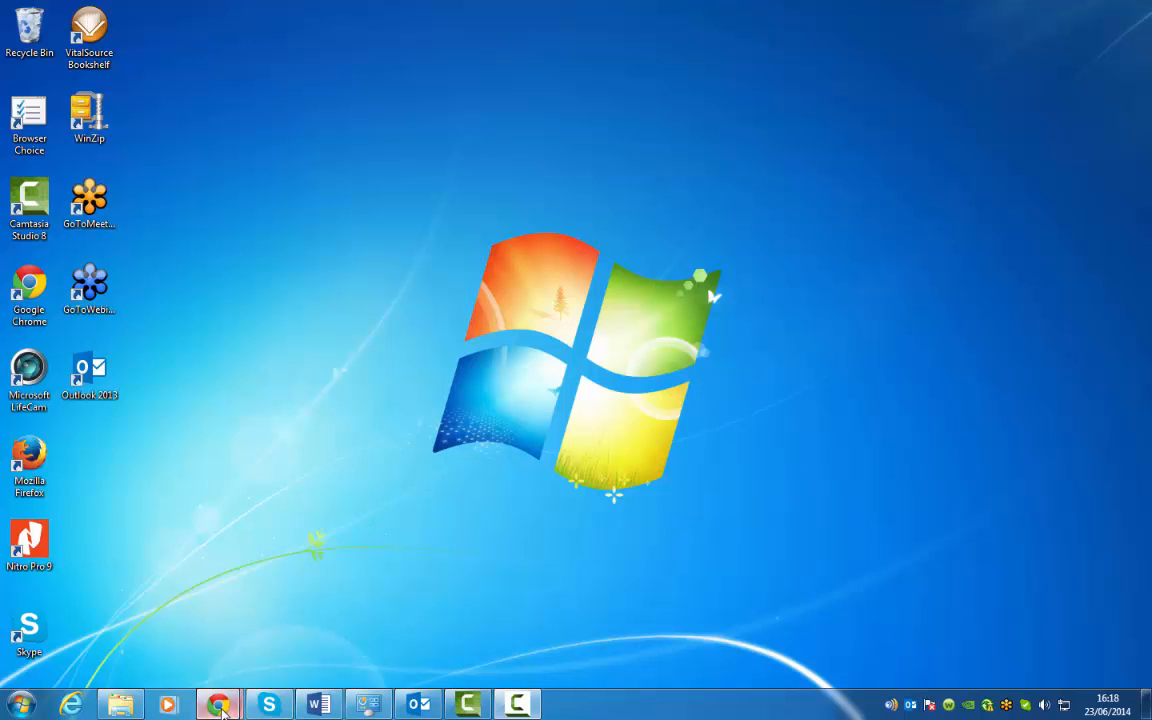
# - Open the 'Download AdventureWorks .MDF Database' link in a new window from Video Tutorials
pyautogui.click(218, 704)
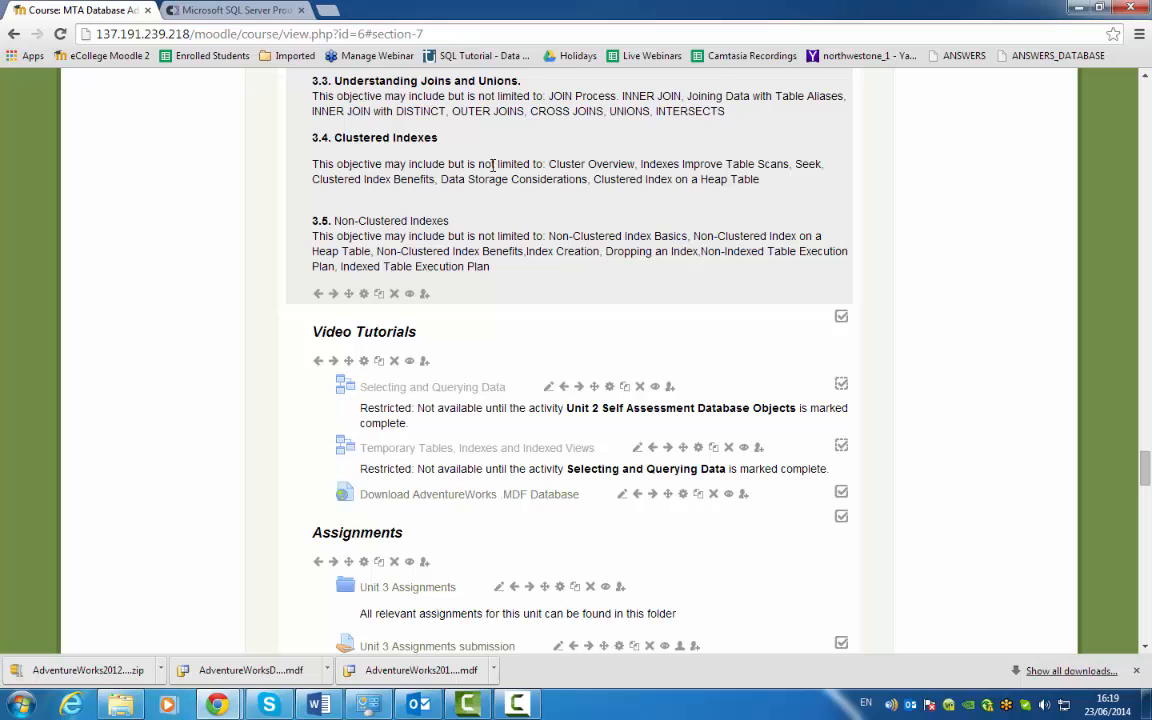
pyautogui.moveTo(492, 232)
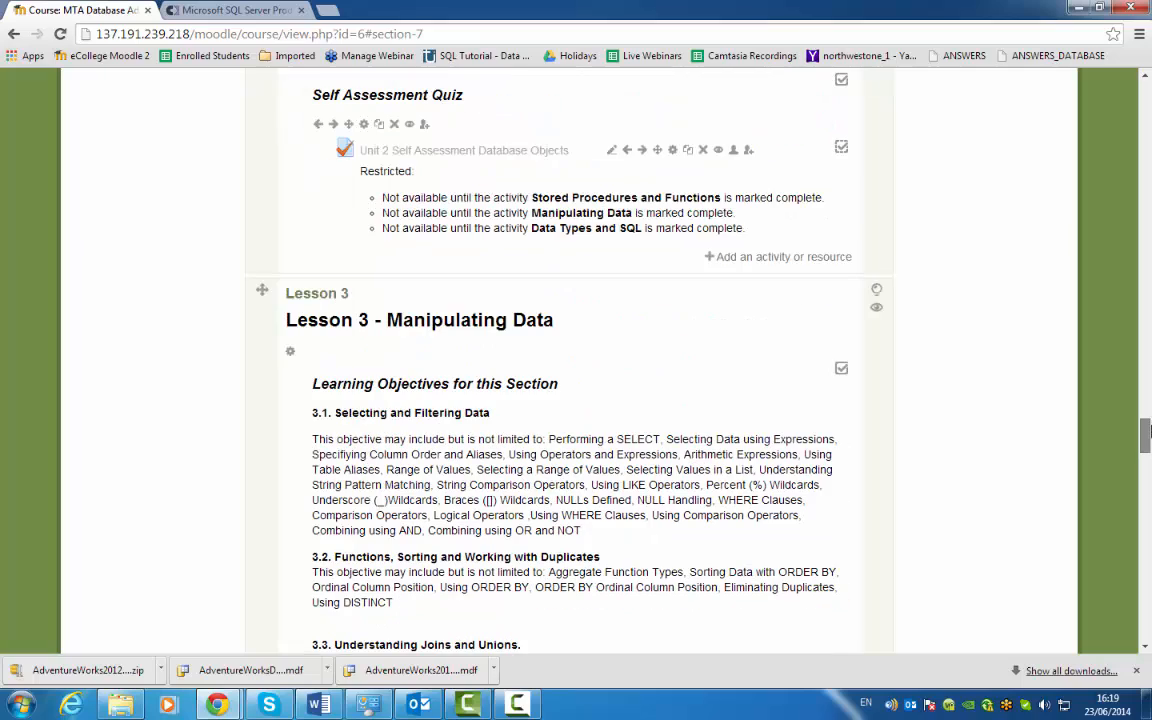
pyautogui.scroll(-3)
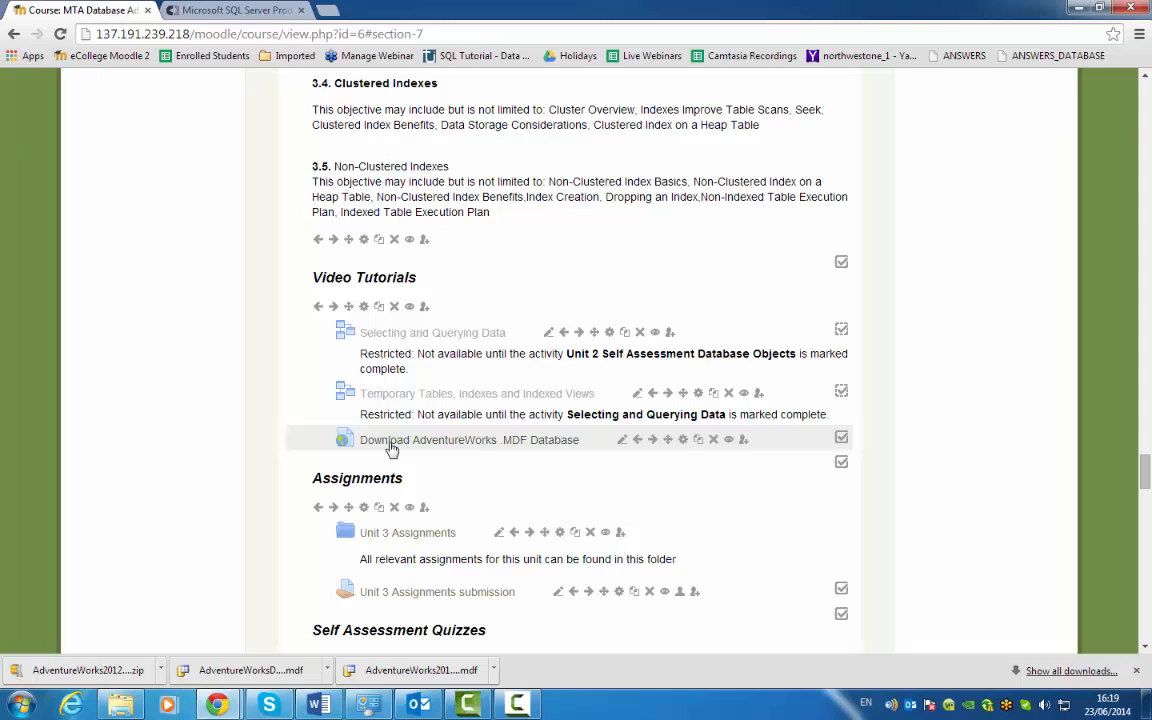
pyautogui.moveTo(424, 448)
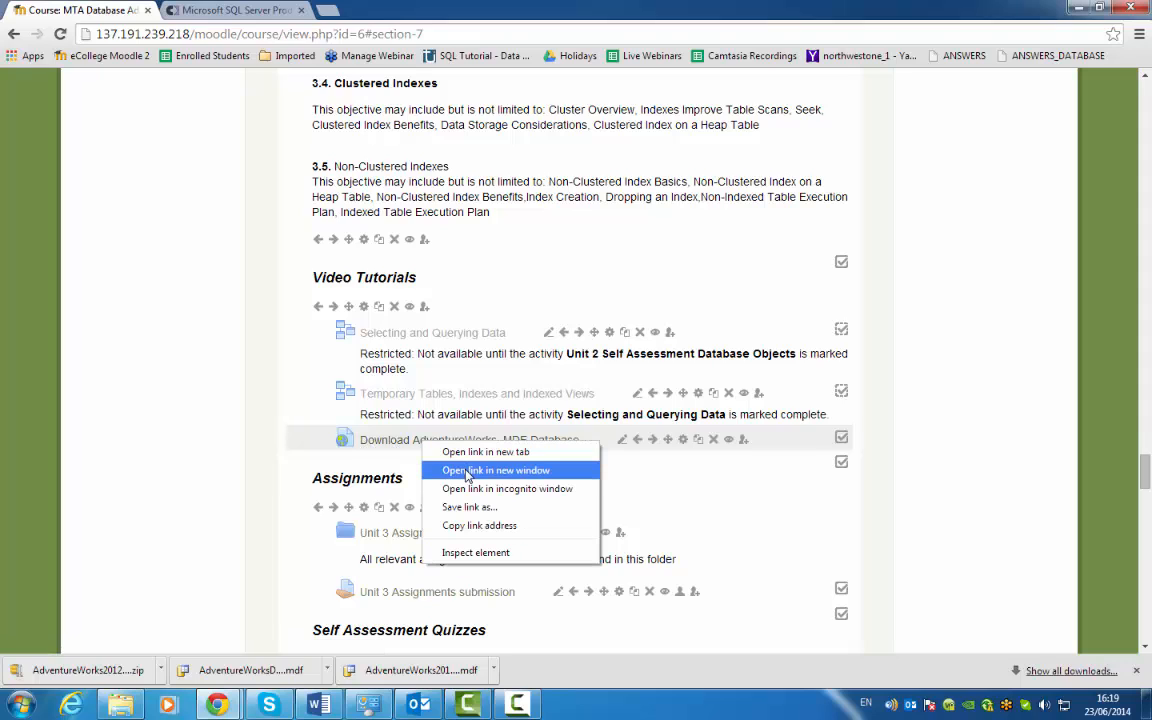
pyautogui.click(488, 452)
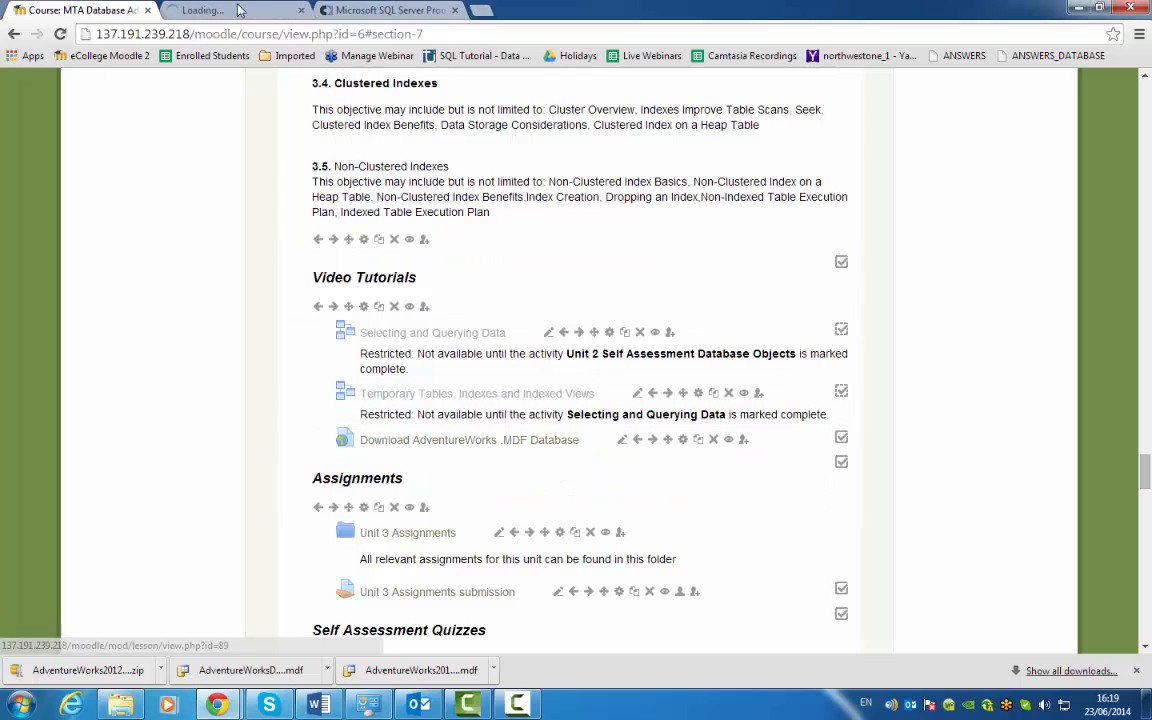
# - Download AdventureWorks2012_Database.zip from CodePlex and show it in the Downloads folder
pyautogui.click(236, 10)
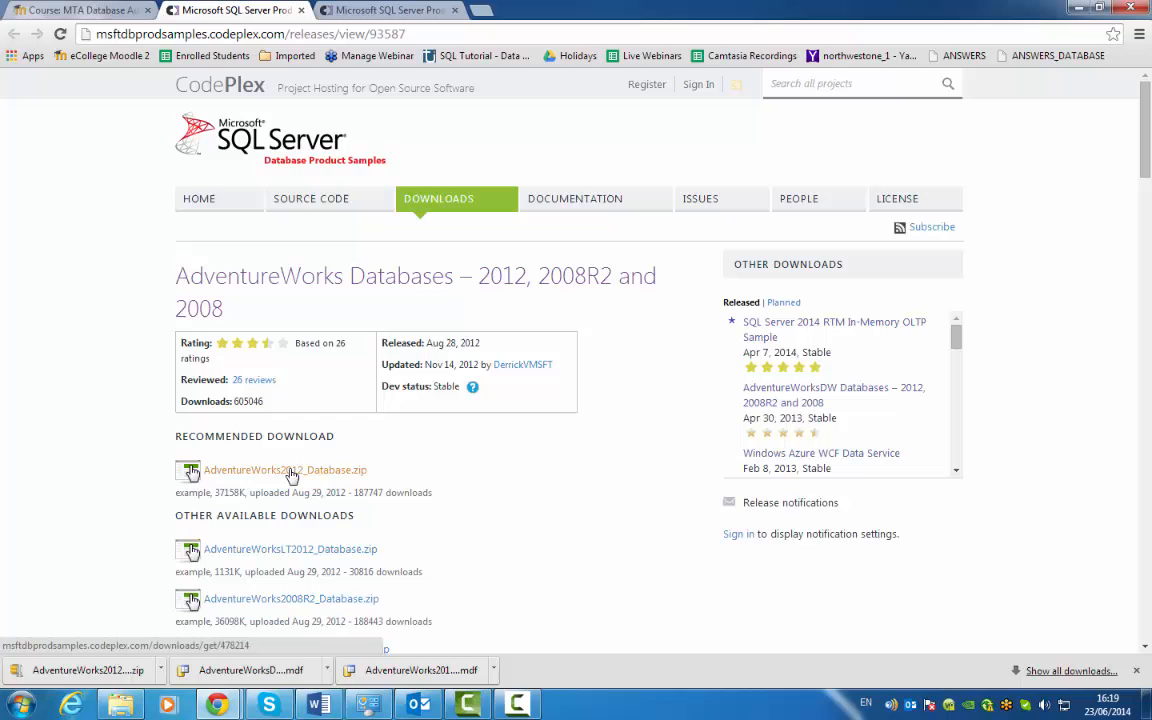
pyautogui.click(284, 470)
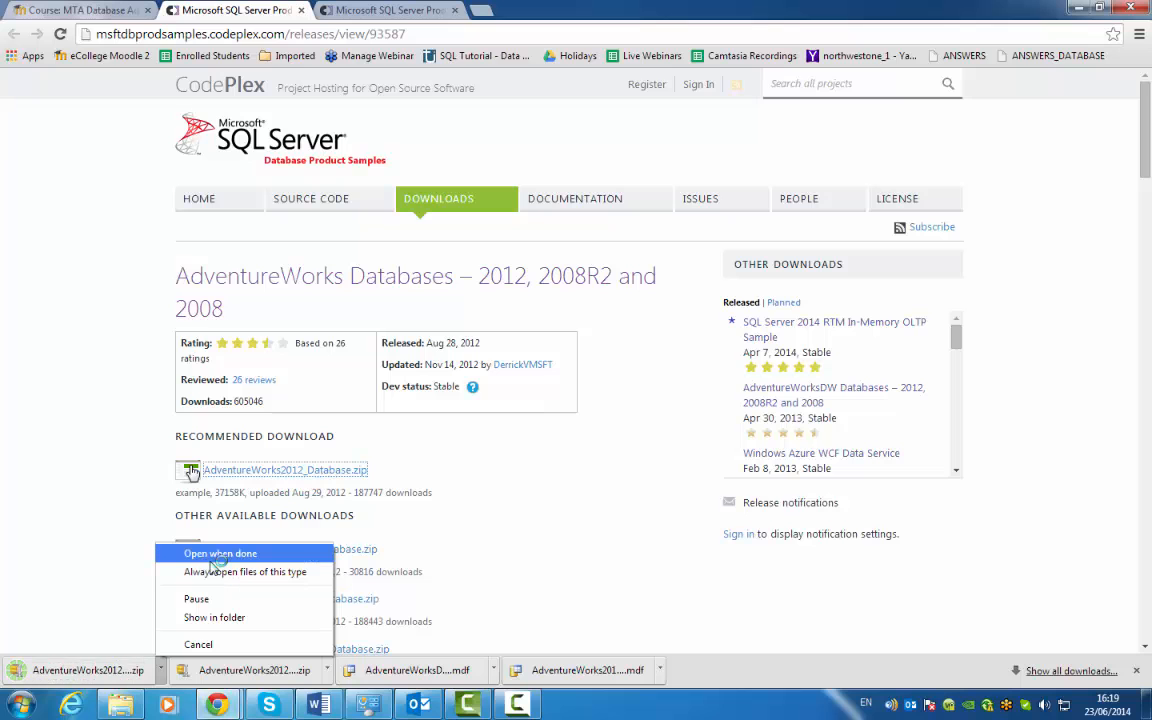
pyautogui.click(214, 616)
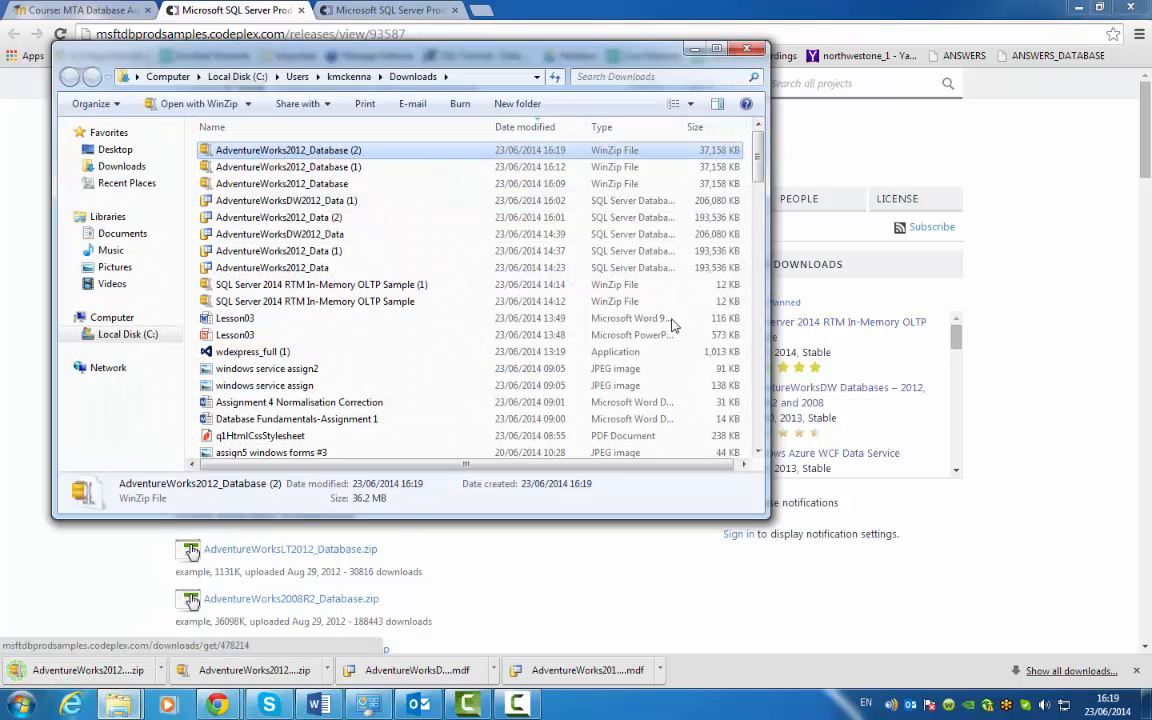
# - Open the zip in WinZip's evaluation version and start extracting its two database files
pyautogui.rightClick(288, 148)
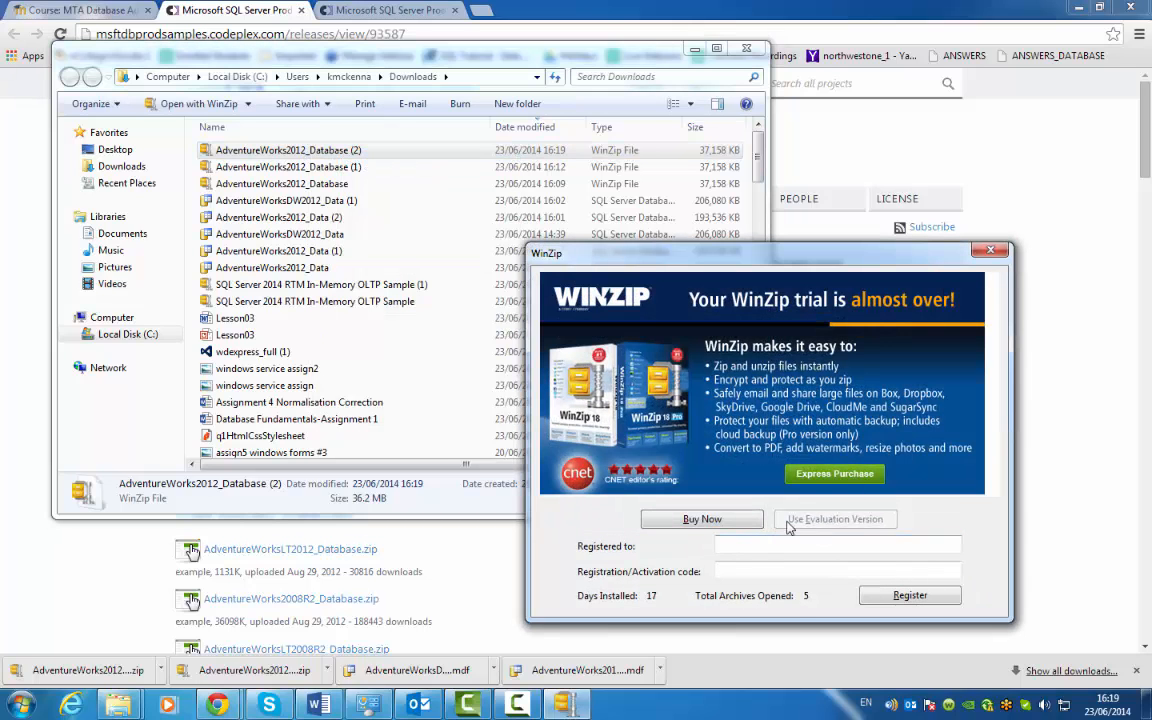
pyautogui.click(834, 518)
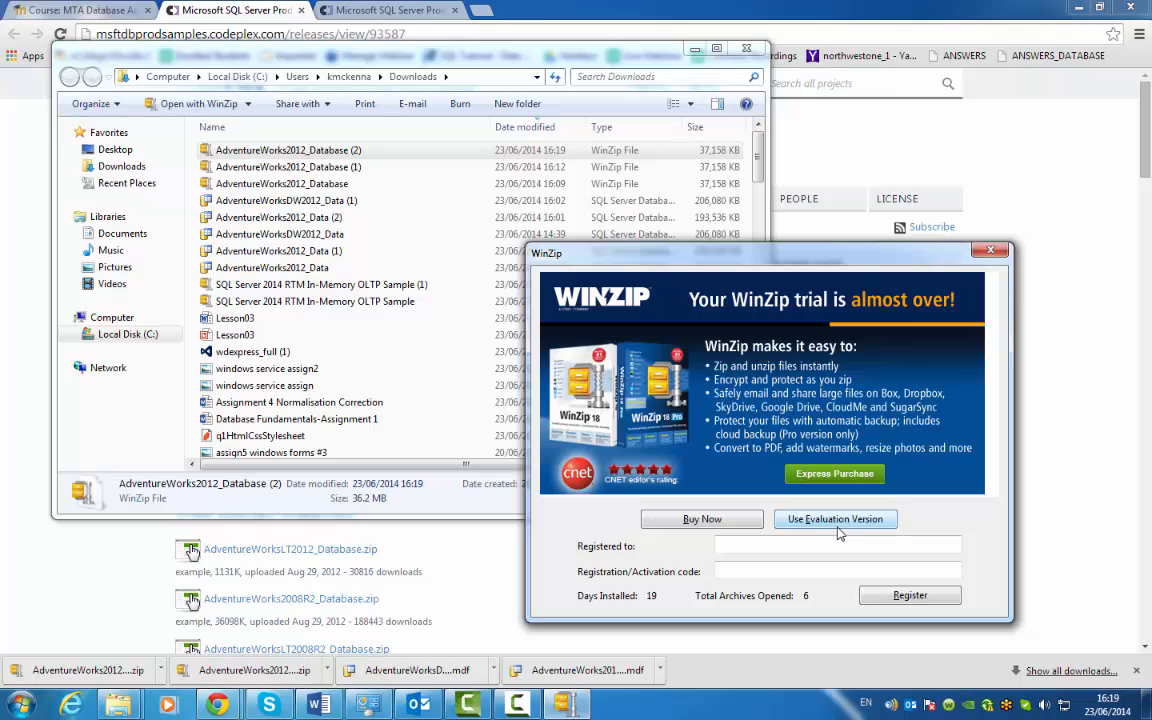
pyautogui.click(836, 518)
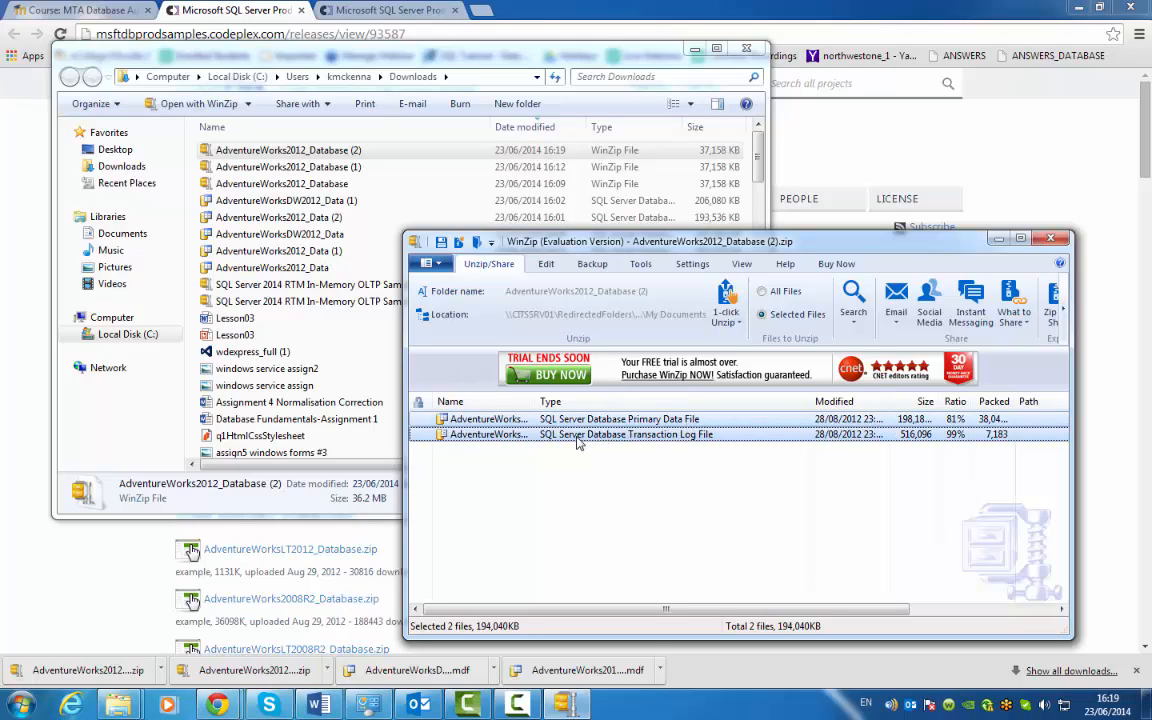
pyautogui.rightClick(576, 434)
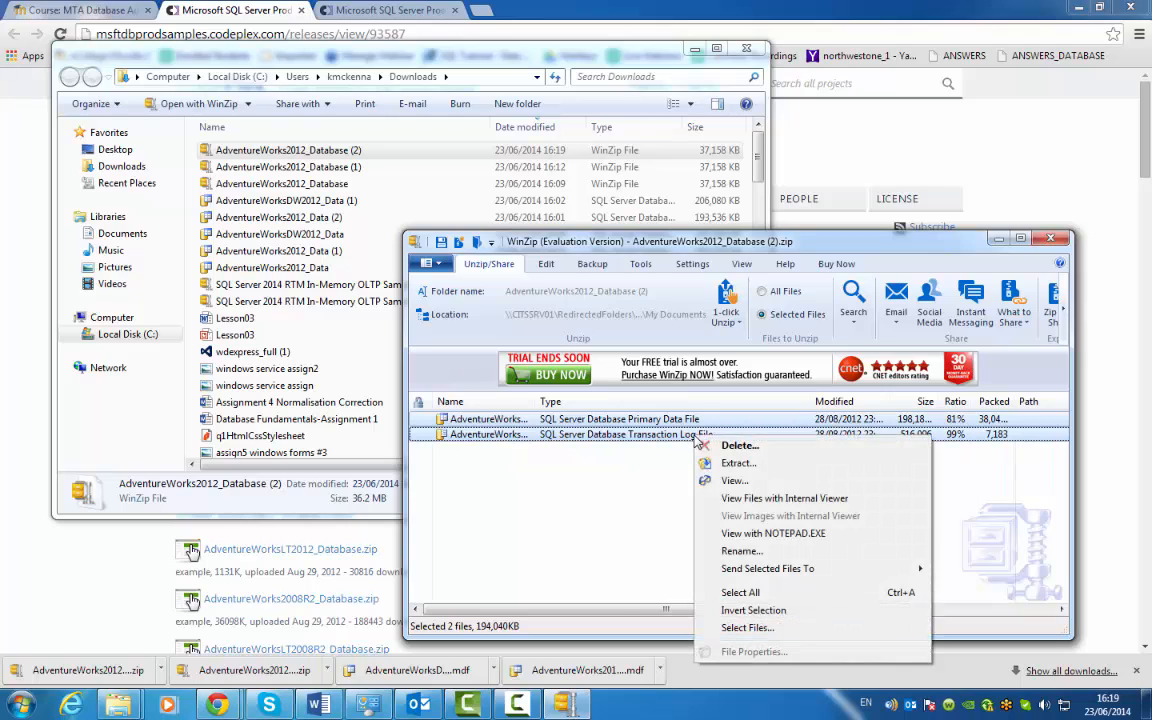
pyautogui.click(738, 464)
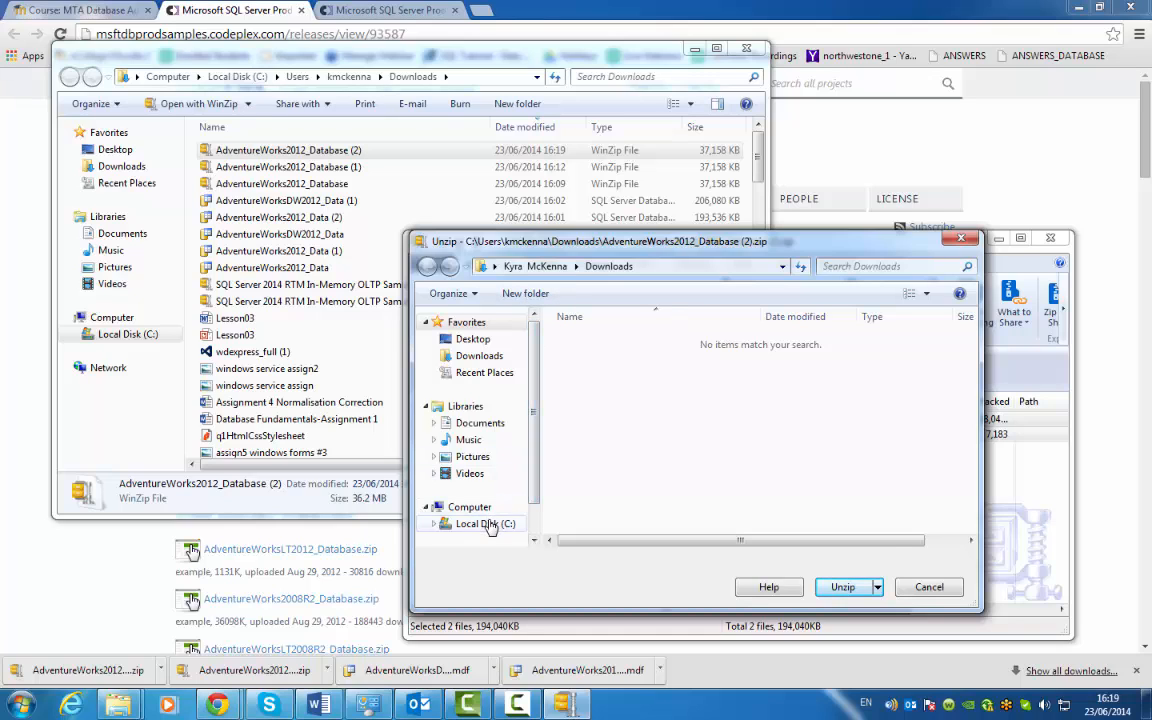
# - Unzip the data and log files into C:\Tasks\Database
pyautogui.click(484, 524)
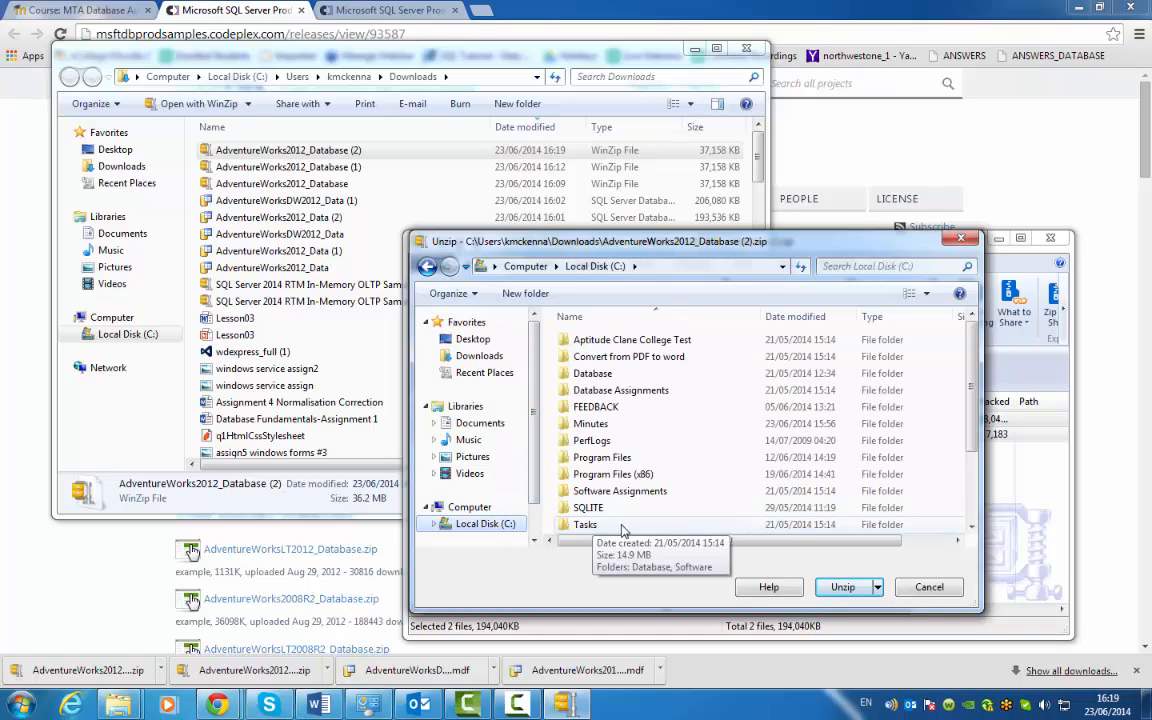
pyautogui.doubleClick(584, 524)
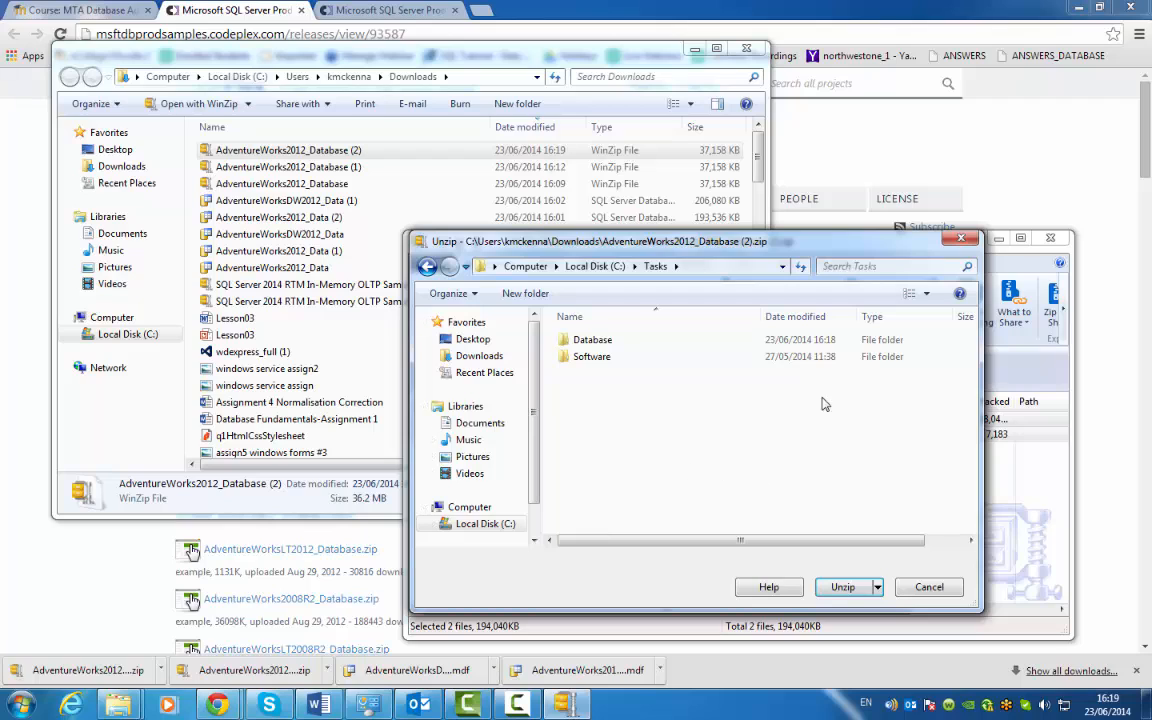
pyautogui.doubleClick(592, 340)
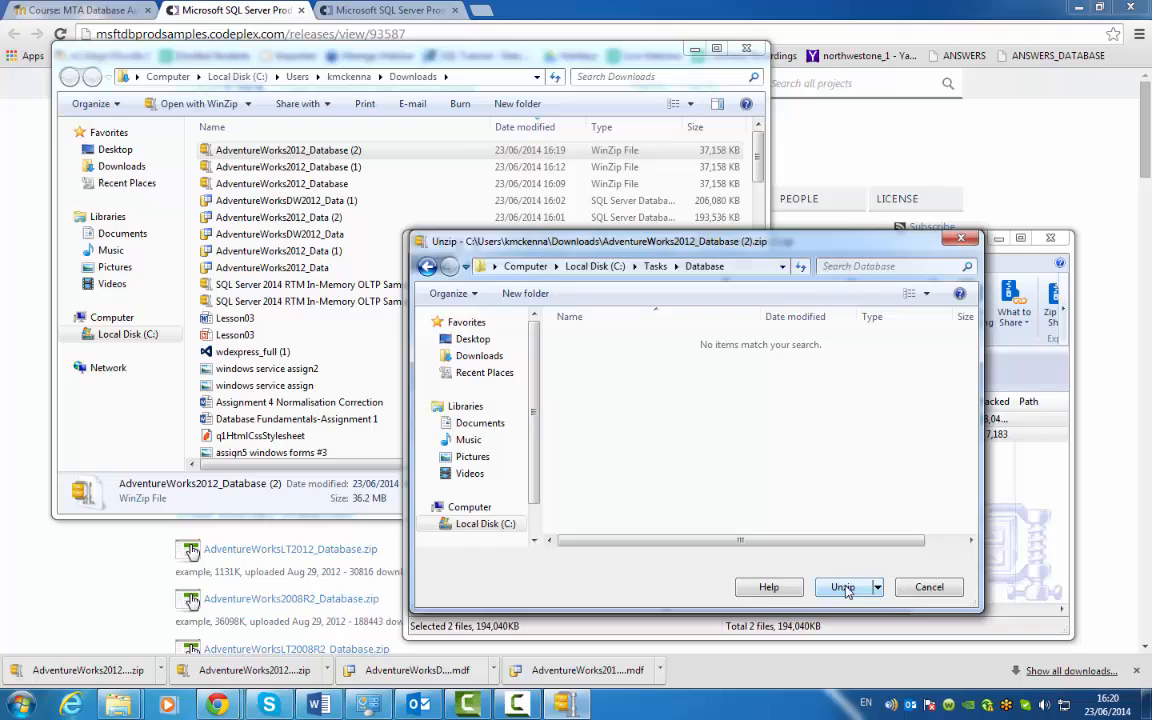
pyautogui.click(842, 588)
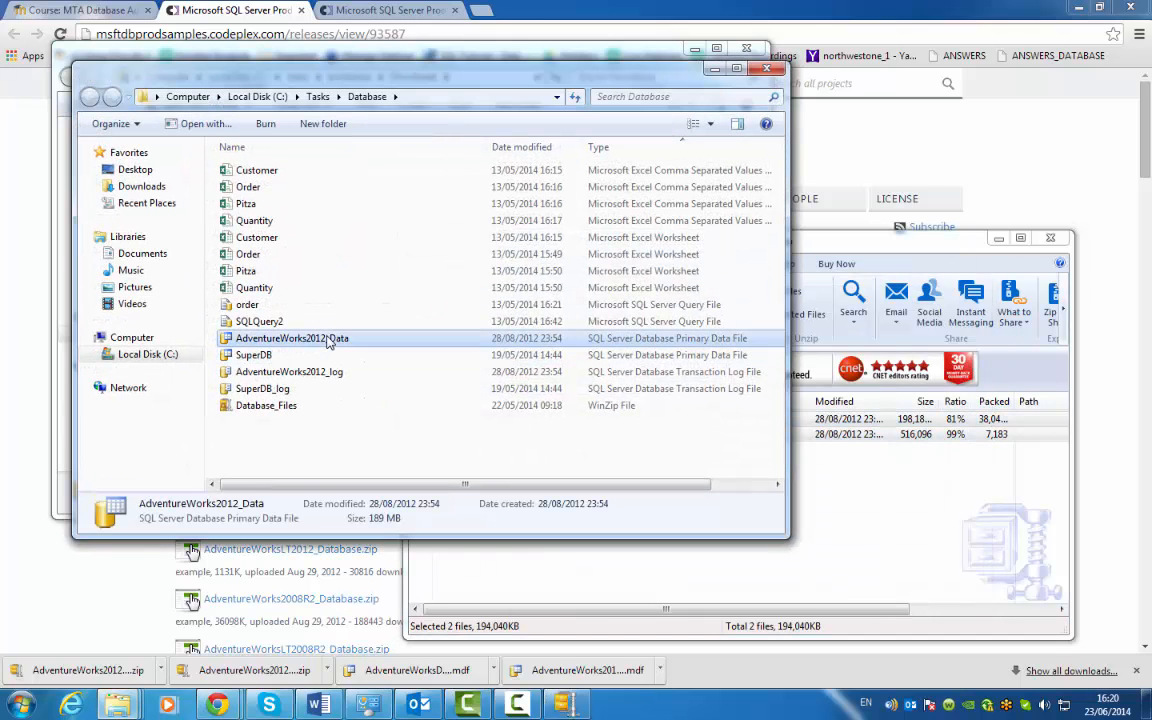
# - Check a file in the Database folder and close the Explorer window
pyautogui.click(288, 370)
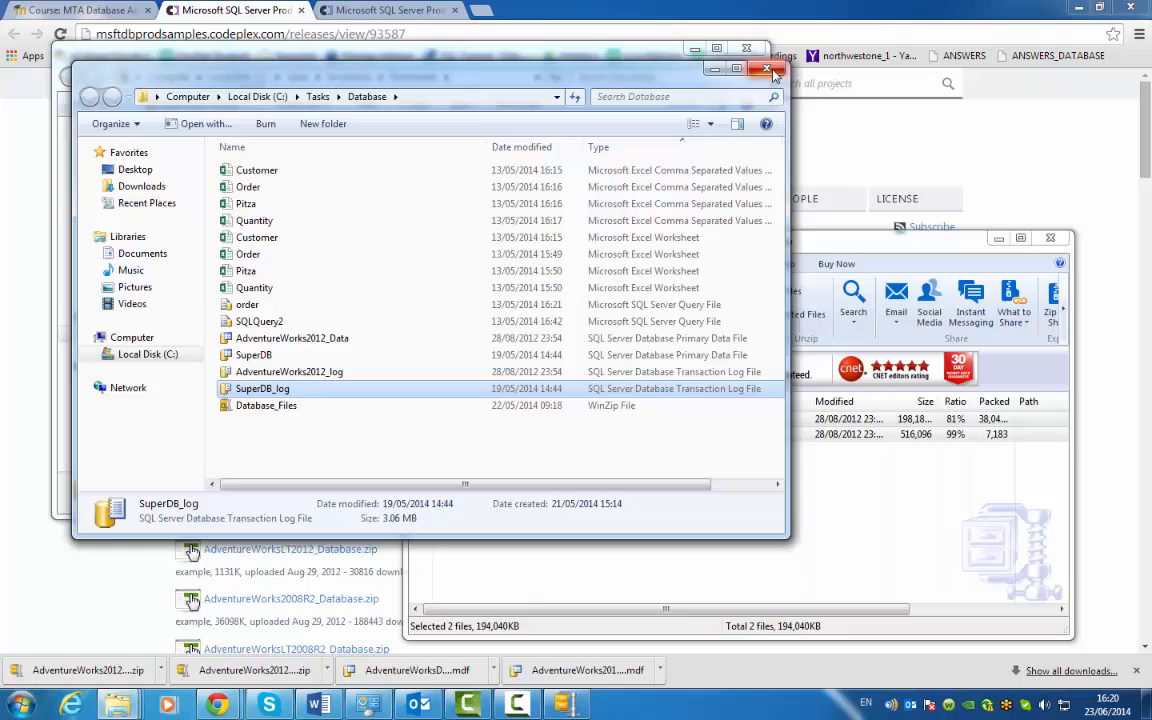
pyautogui.click(770, 70)
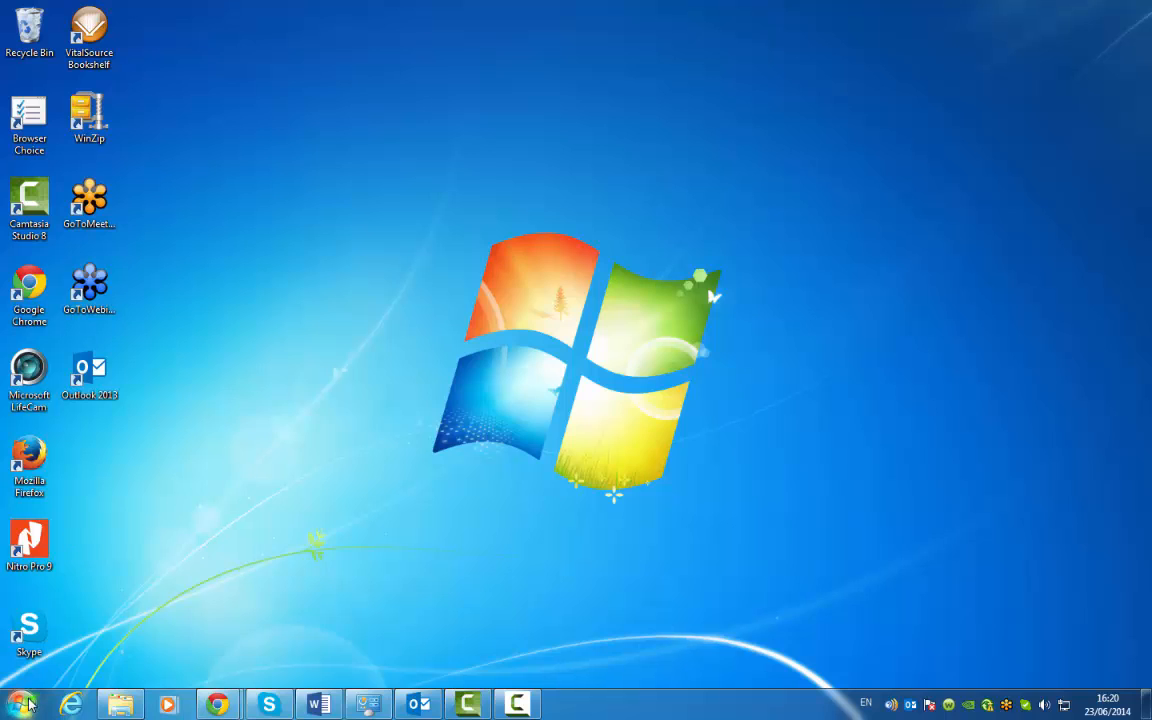
# - Run SQL Server Management Studio as administrator from All Programs > Microsoft SQL Server 2012
pyautogui.click(20, 704)
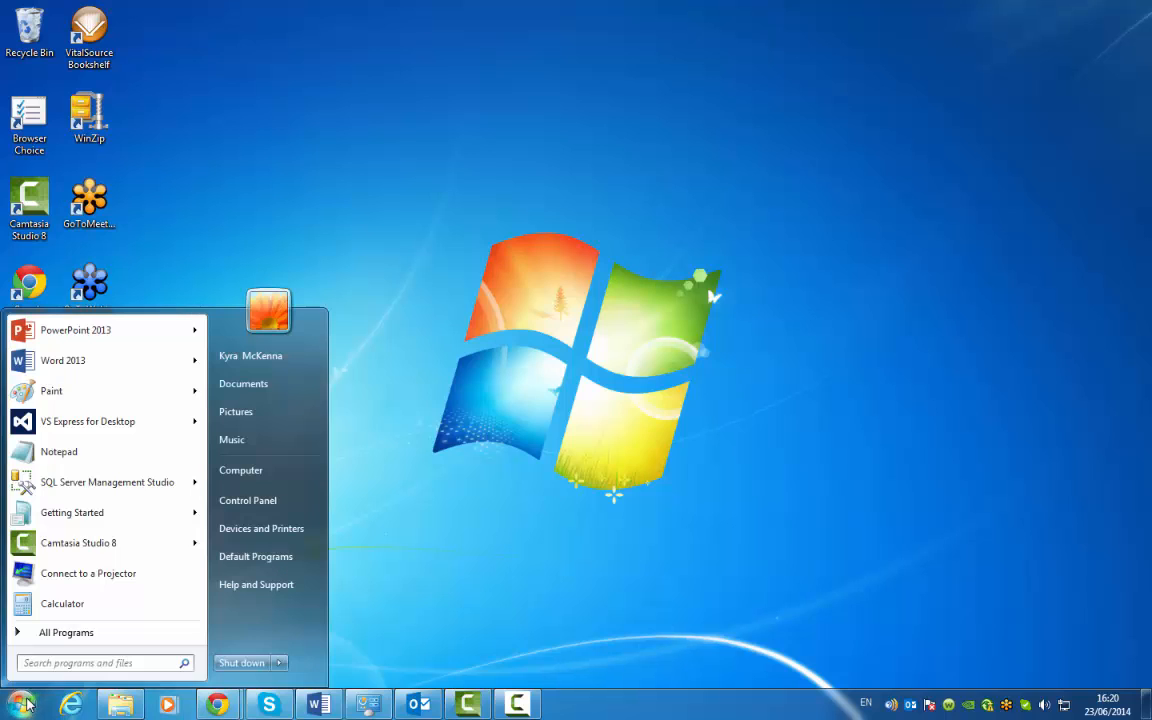
pyautogui.moveTo(66, 632)
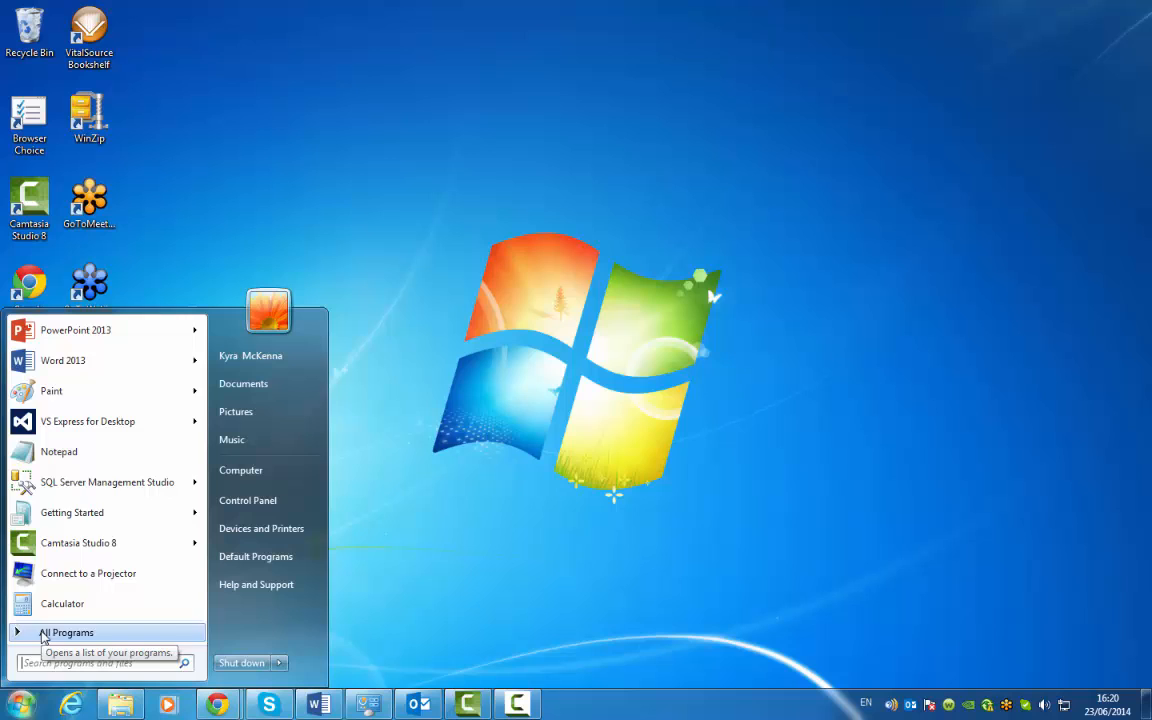
pyautogui.click(68, 632)
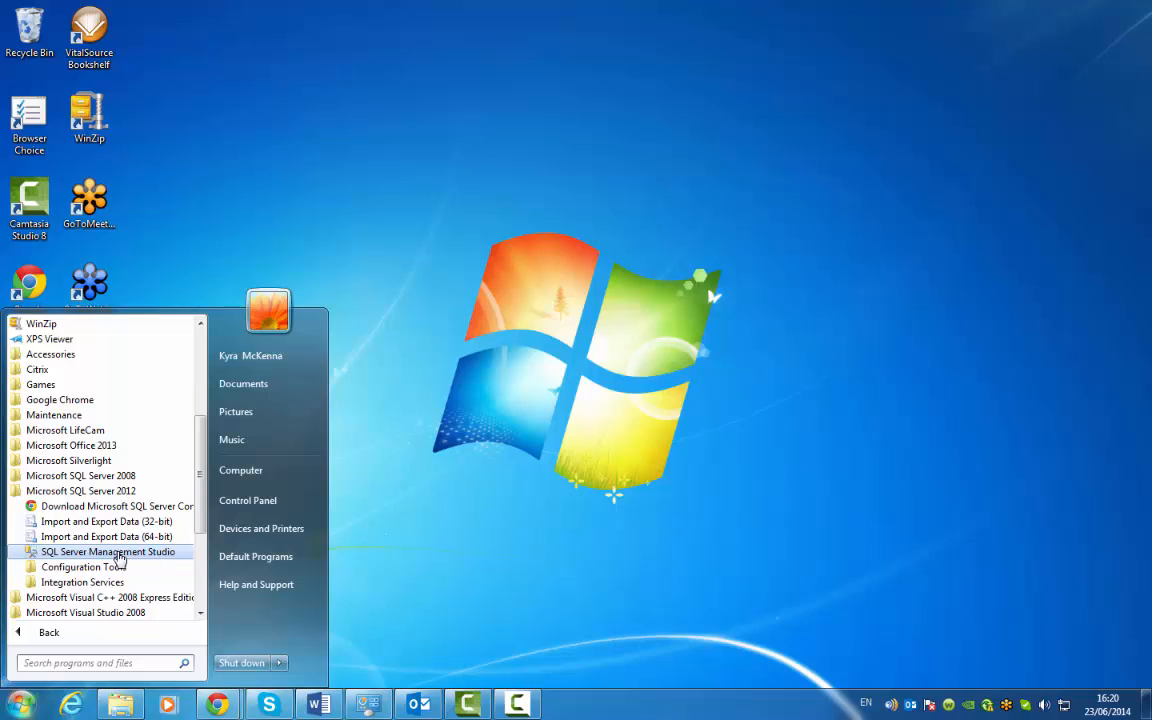
pyautogui.rightClick(108, 552)
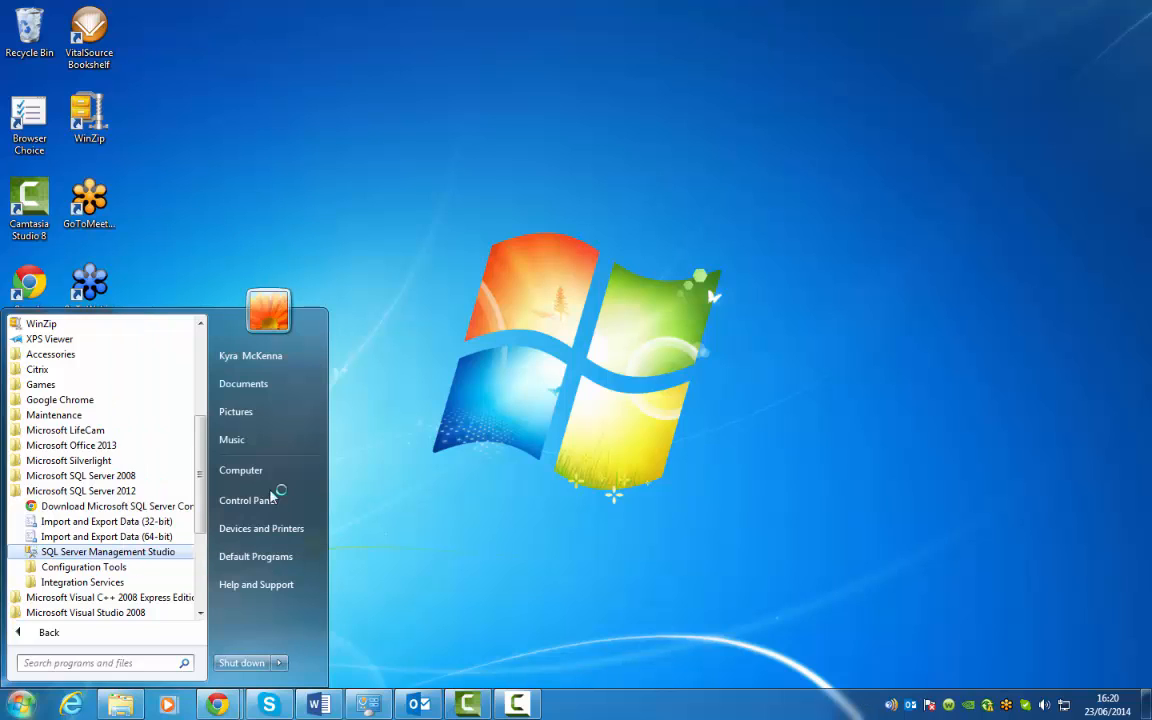
pyautogui.moveTo(240, 470)
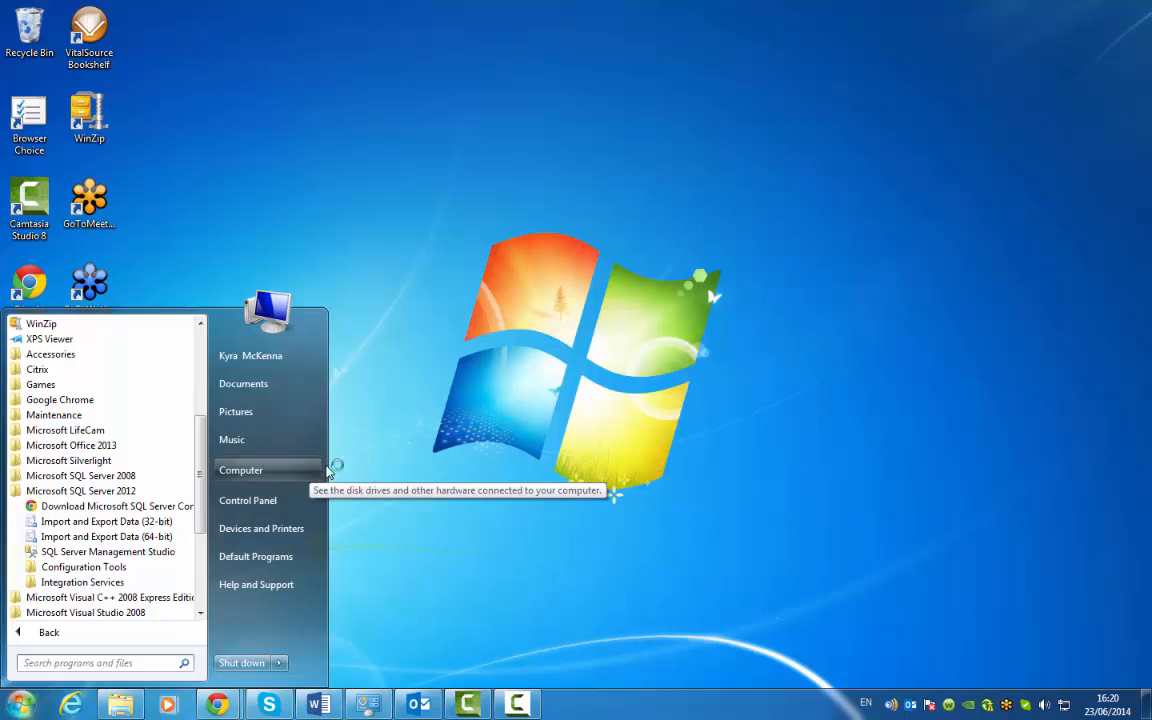
pyautogui.moveTo(510, 296)
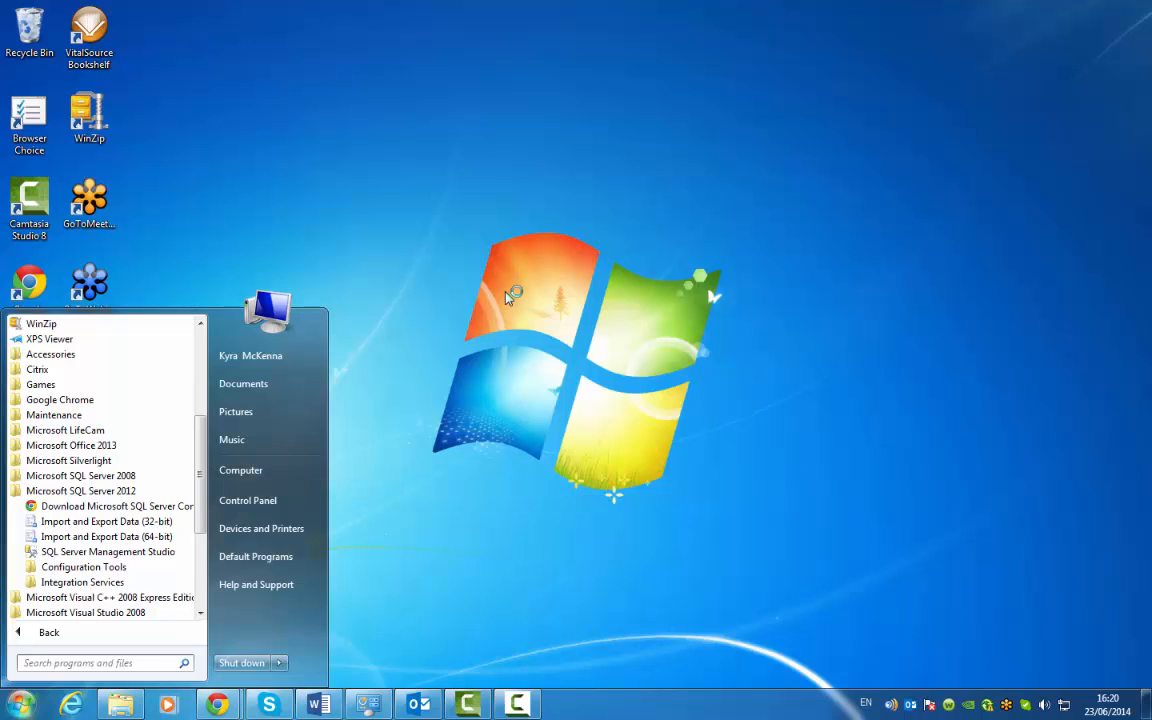
pyautogui.click(108, 552)
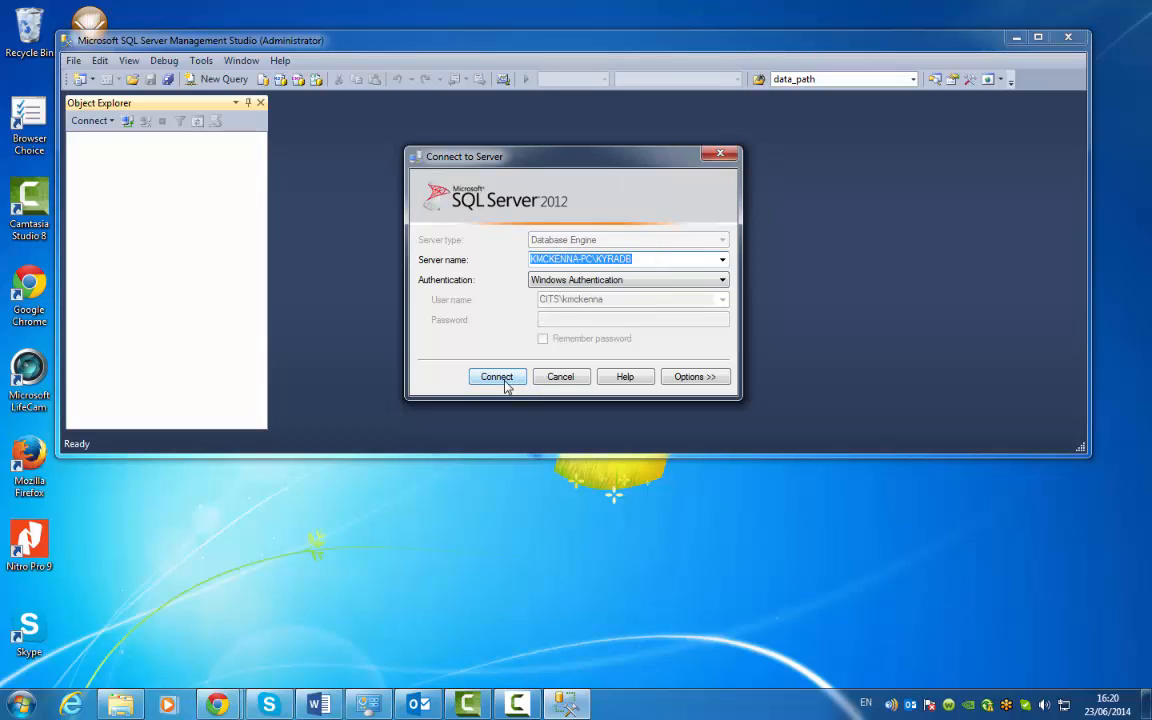
# - Connect to the local server and expand Databases, showing System Databases and SuperDB
pyautogui.click(496, 376)
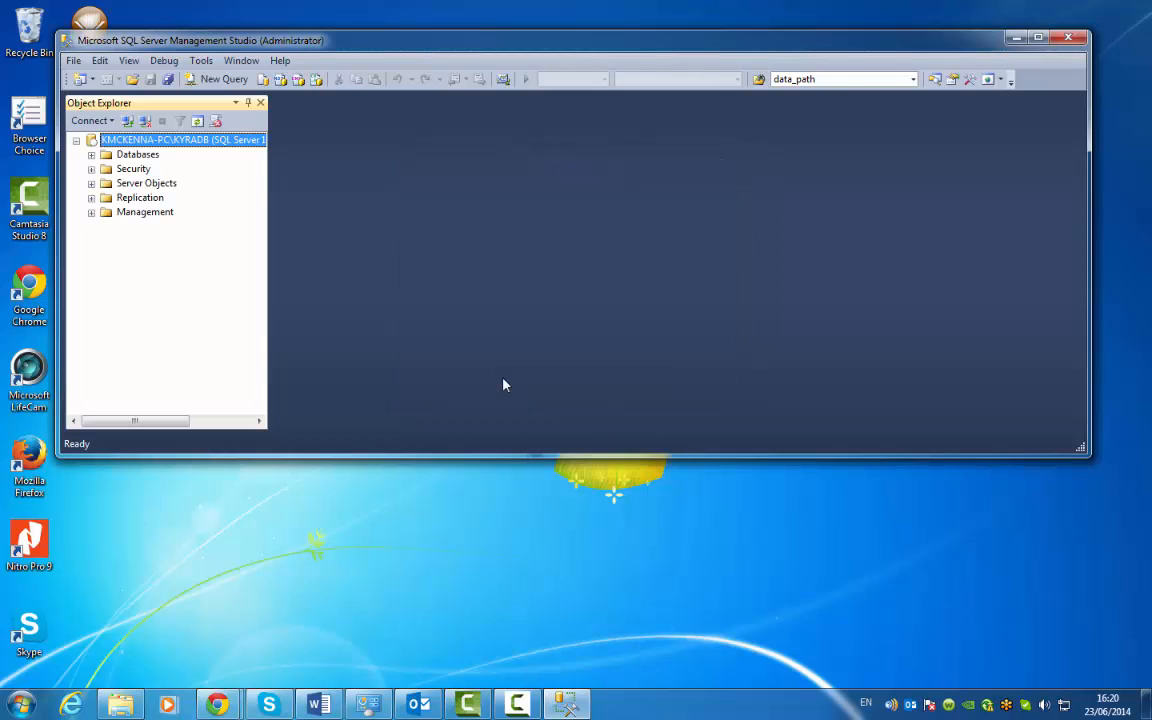
pyautogui.click(92, 154)
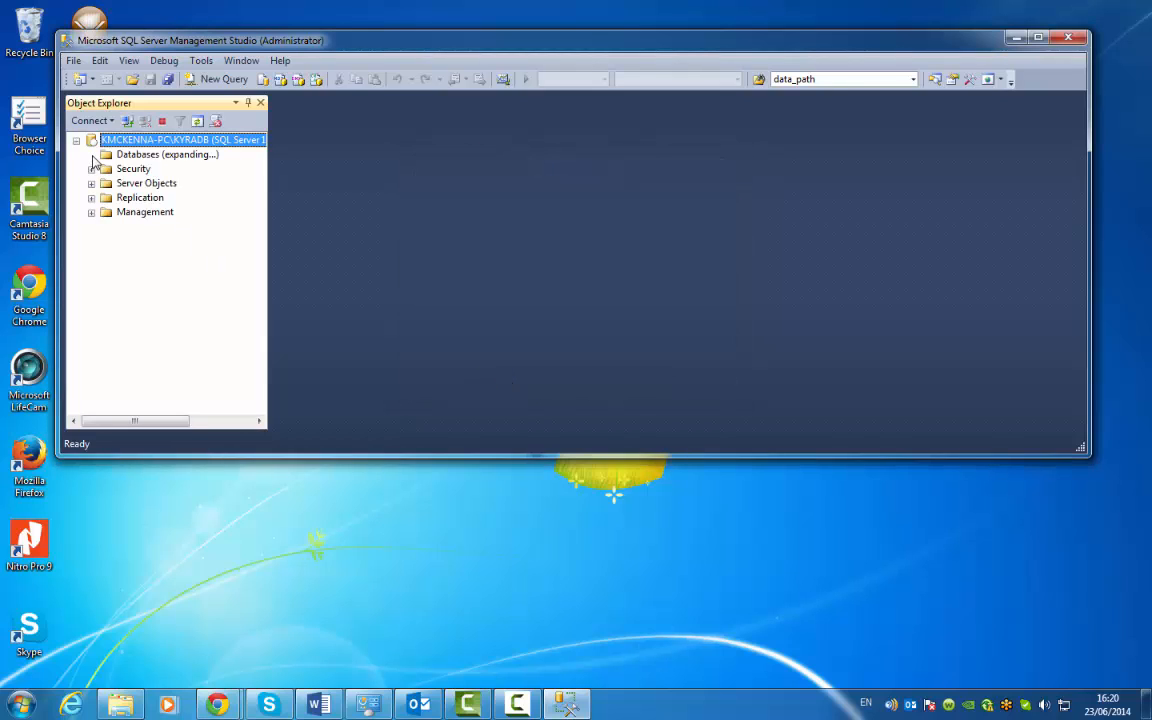
pyautogui.click(92, 154)
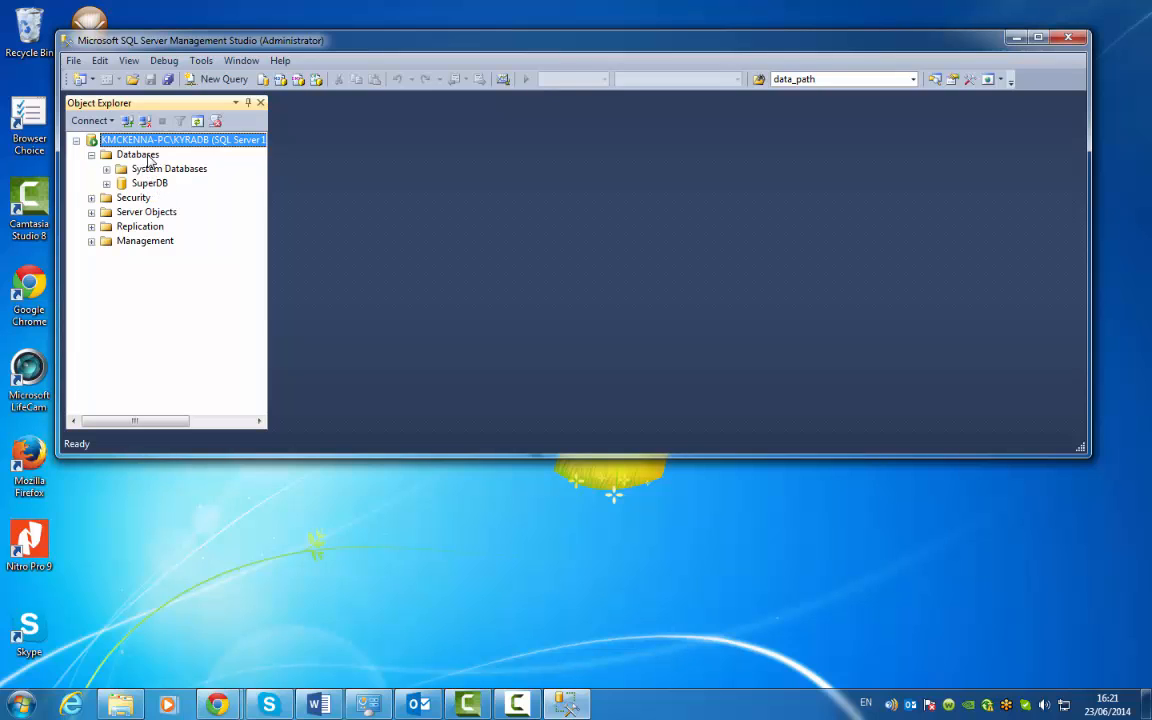
pyautogui.rightClick(136, 154)
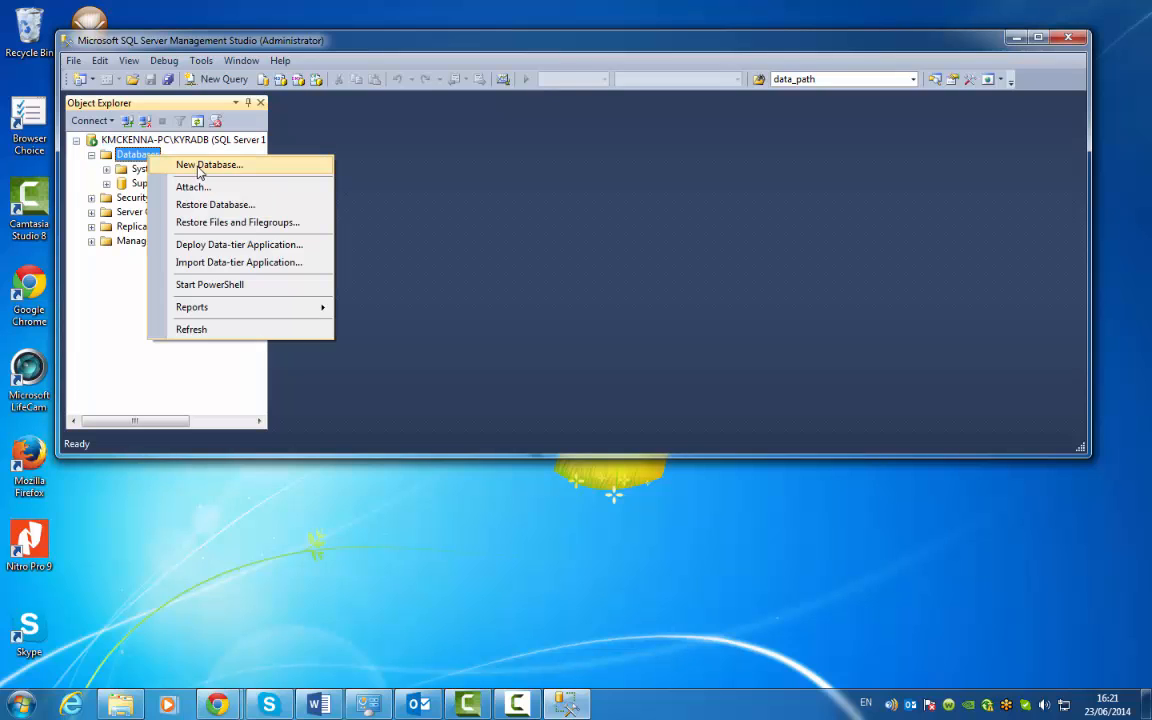
pyautogui.moveTo(160, 182)
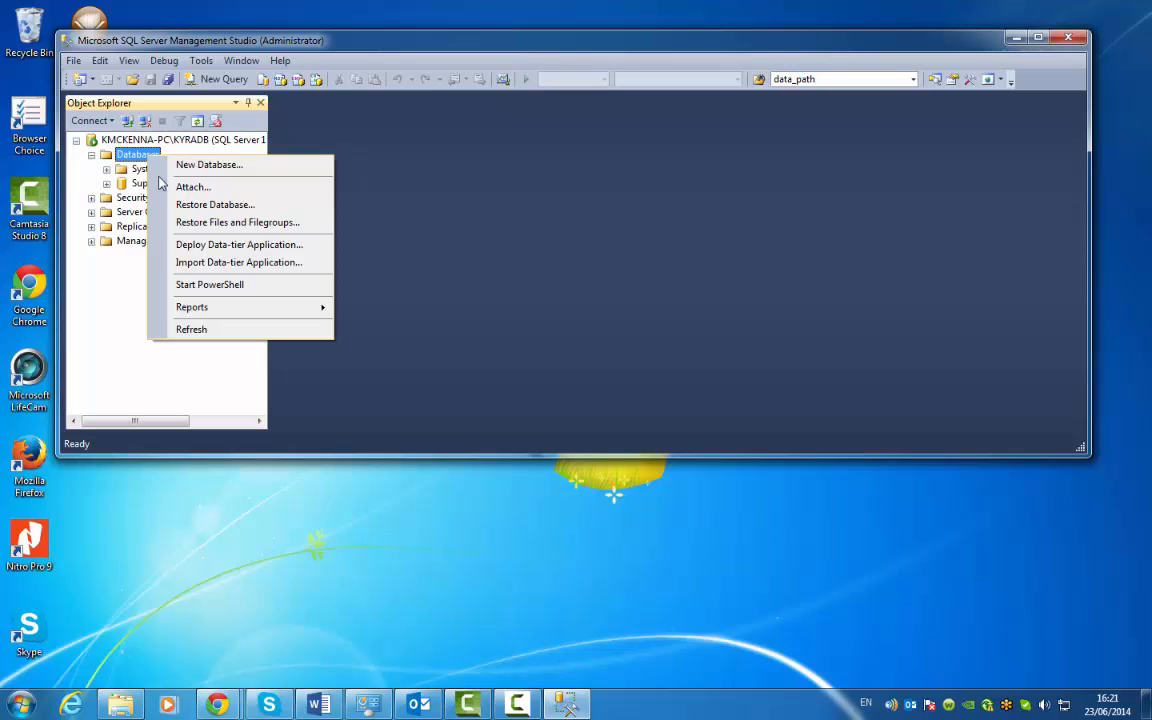
pyautogui.moveTo(136, 334)
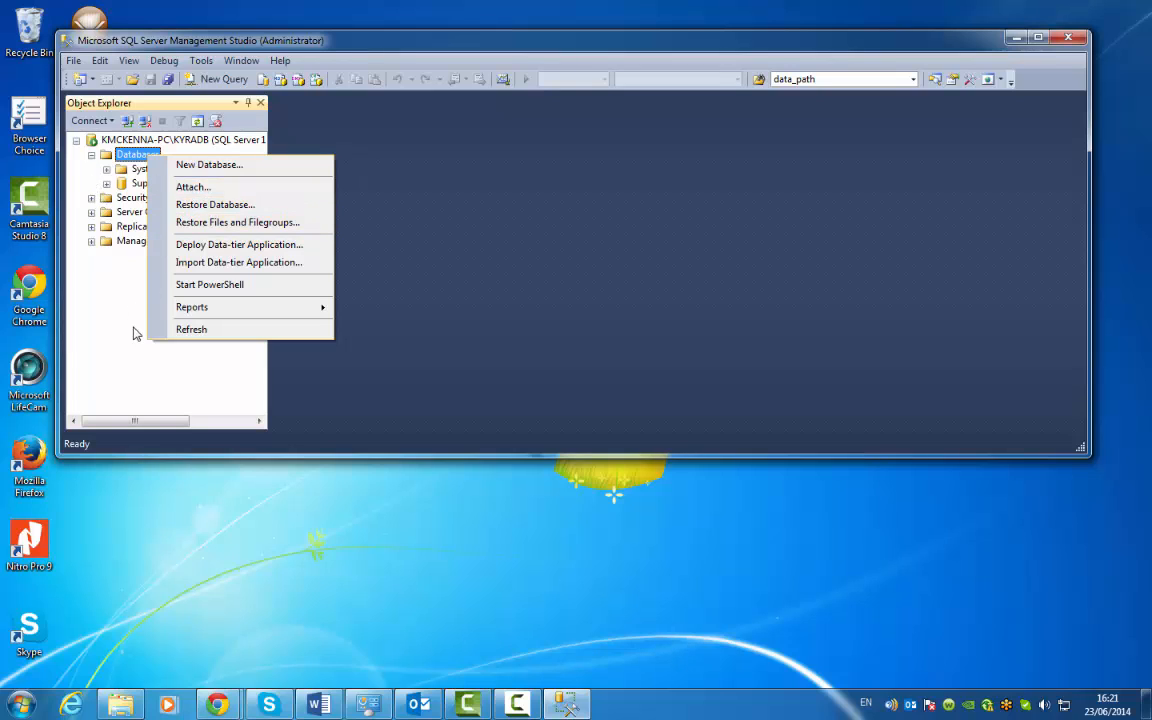
pyautogui.moveTo(192, 188)
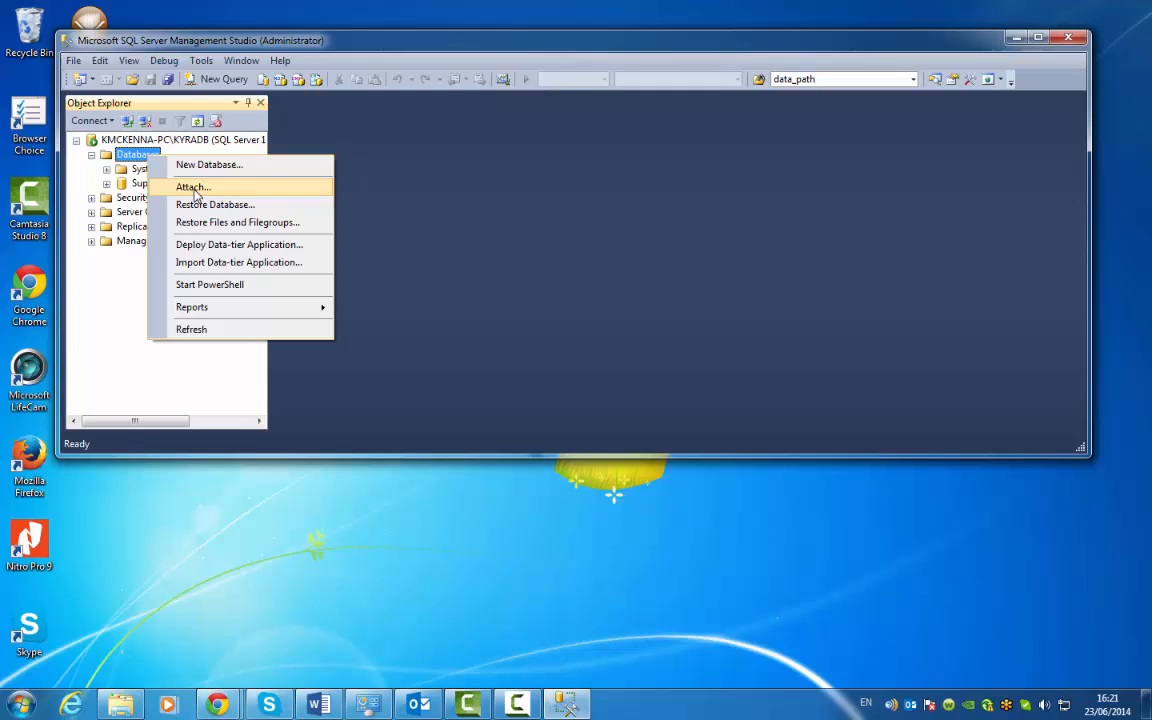
# - Choose Attach... from the Databases menu to bring up the Attach Databases dialog
pyautogui.click(192, 188)
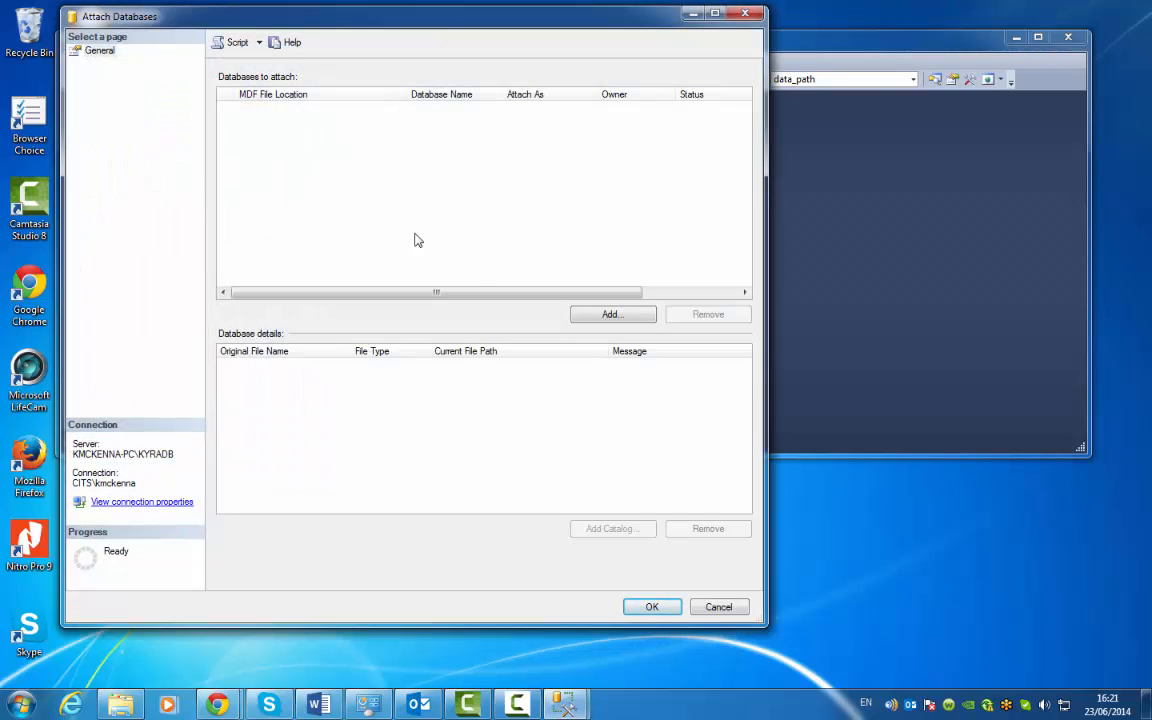
# - Attach C:\Tasks\Database\AdventureWorks2012_Data.mdf so AdventureWorks2012 joins the databases
pyautogui.click(612, 314)
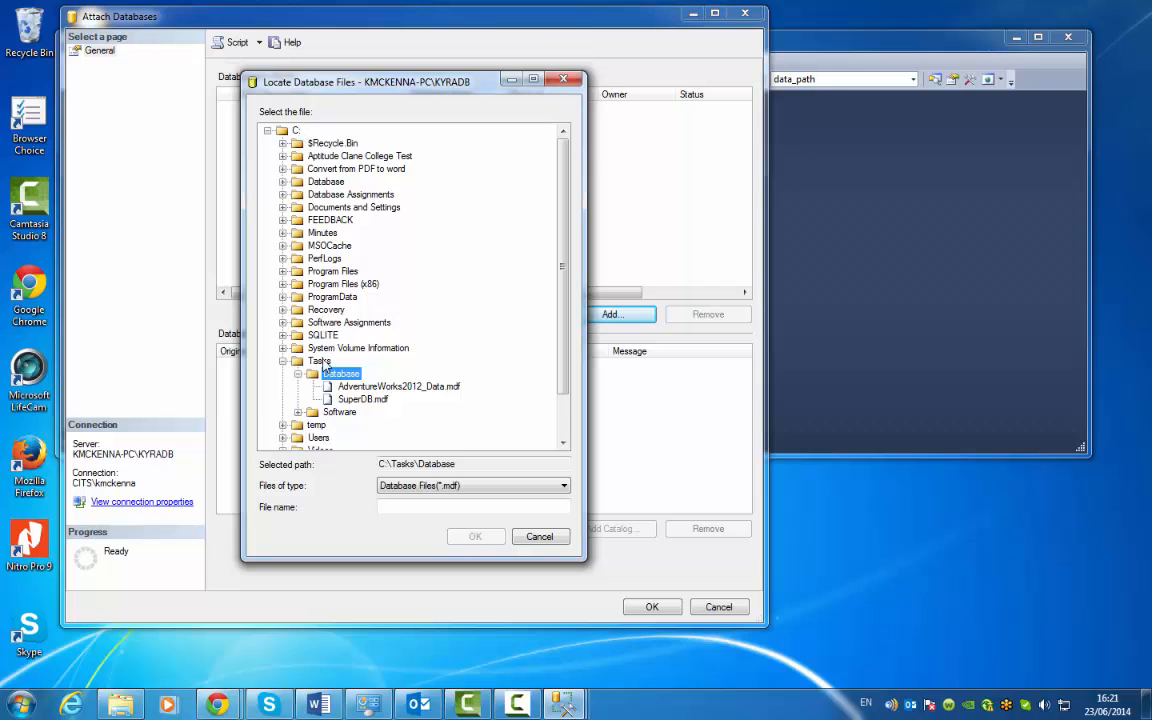
pyautogui.click(398, 386)
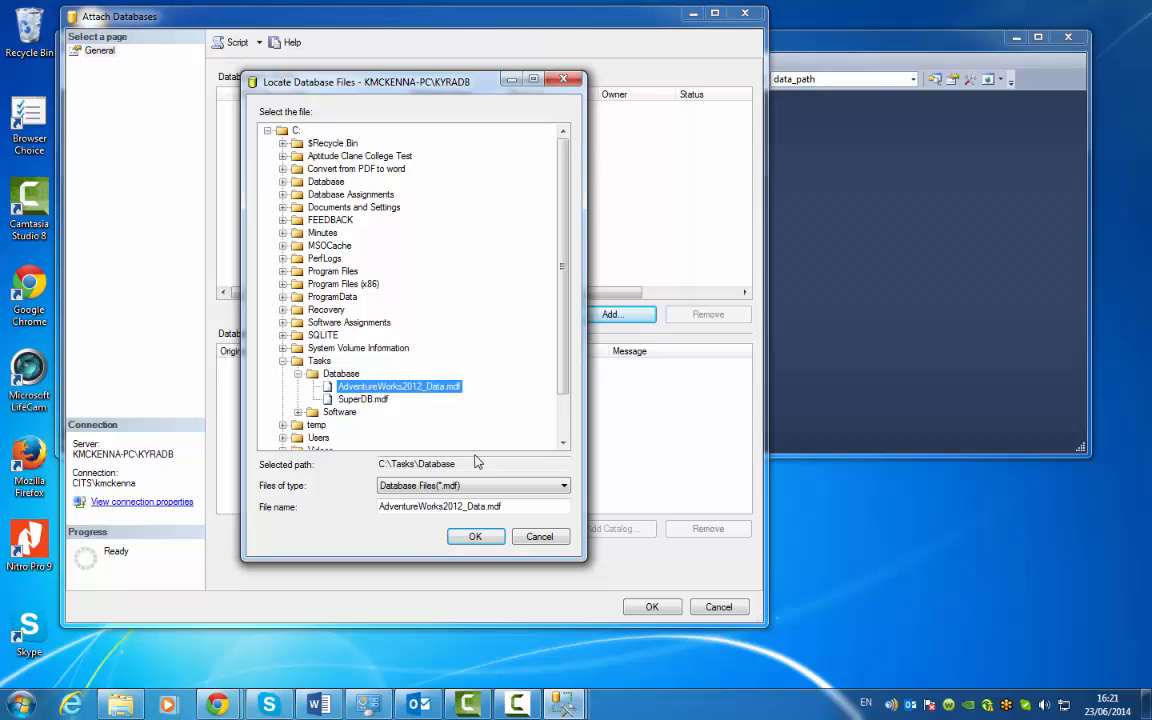
pyautogui.click(476, 536)
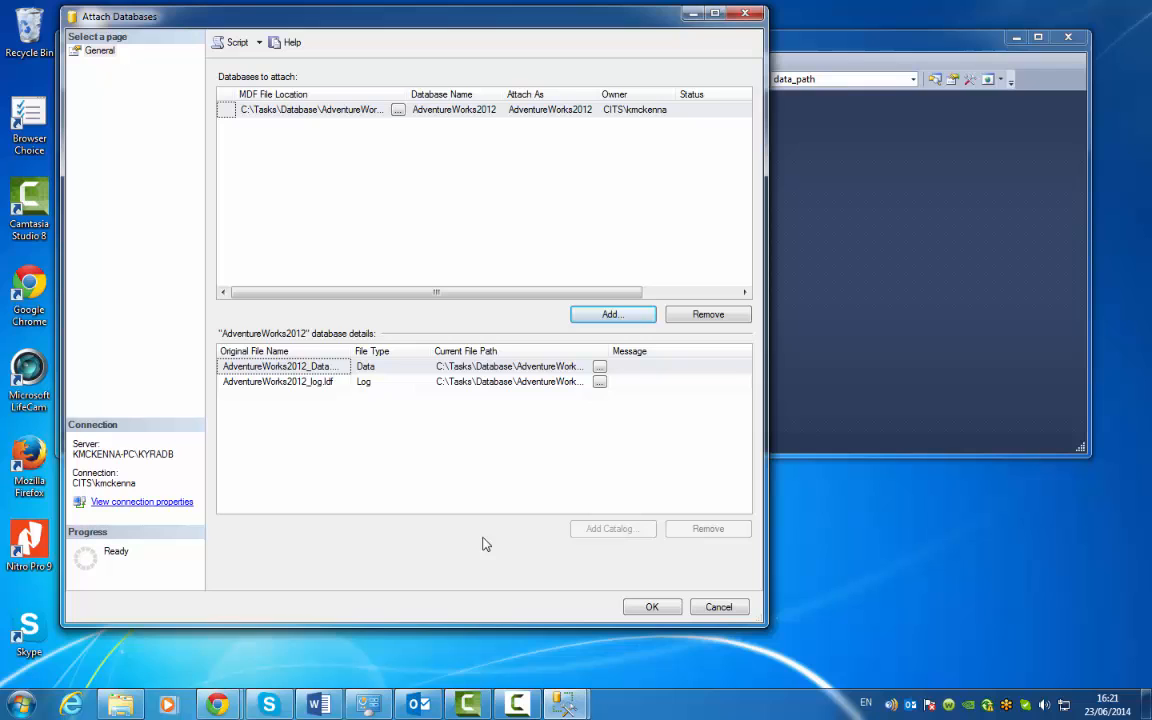
pyautogui.moveTo(640, 592)
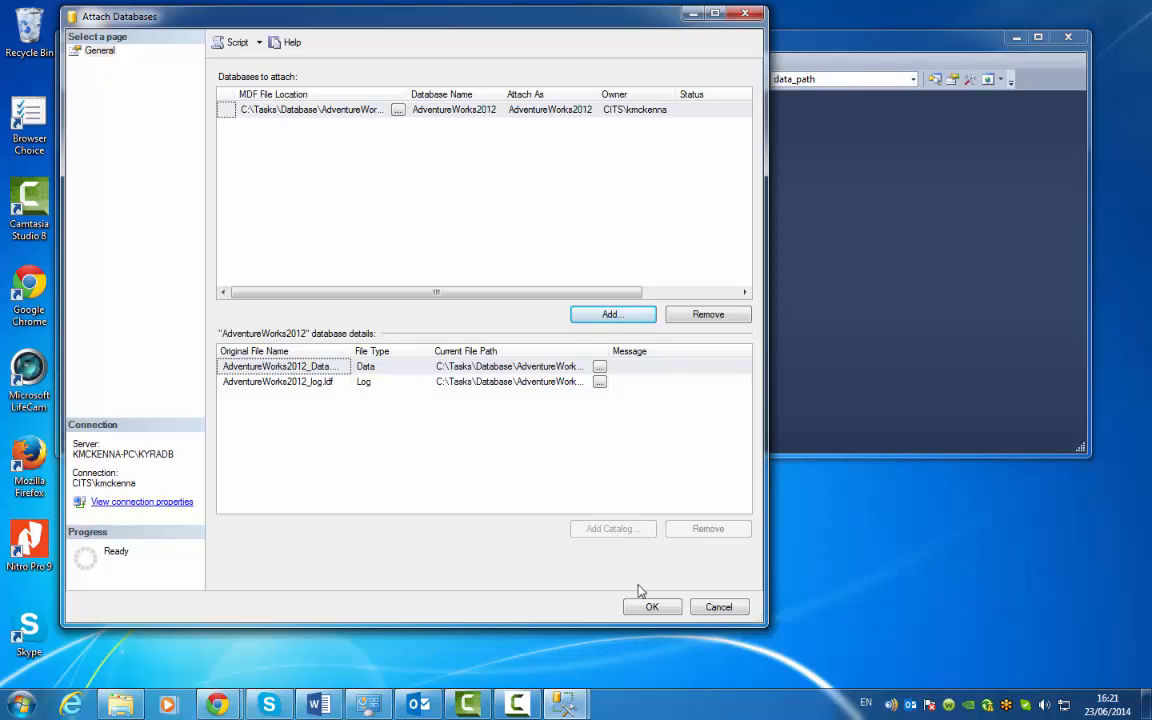
pyautogui.click(652, 608)
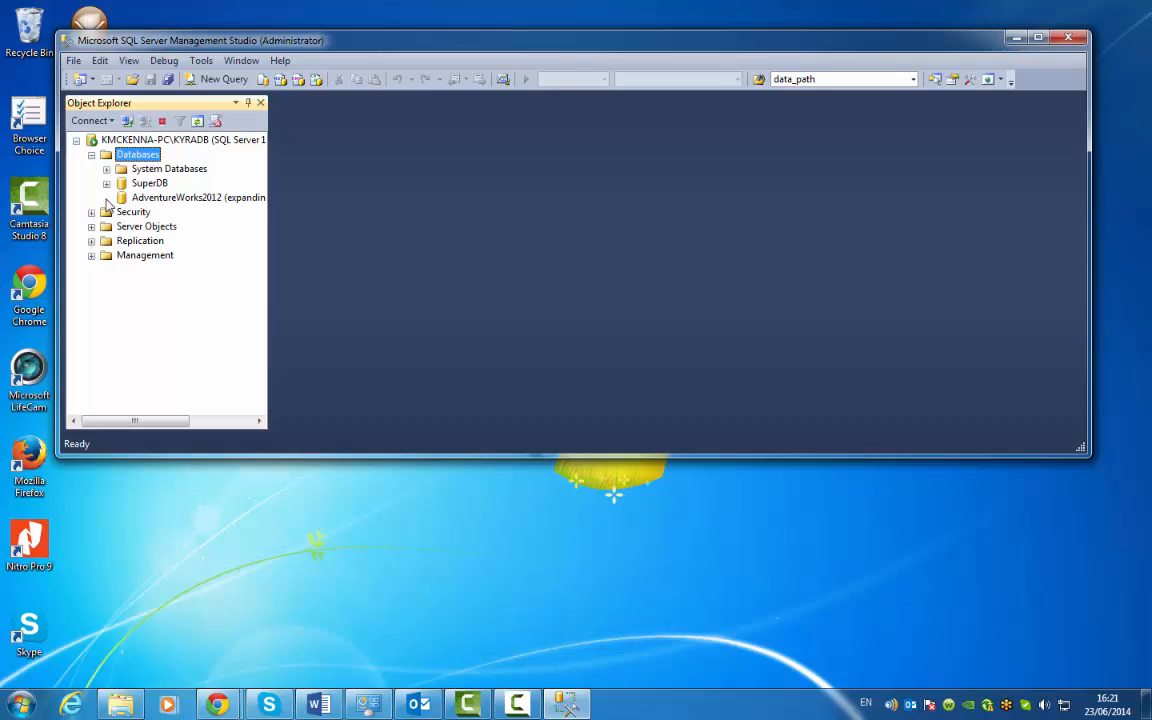
# - Expand AdventureWorks2012's Tables, listing HumanResources.Department and Person.Address, in an enlarged window
pyautogui.click(108, 198)
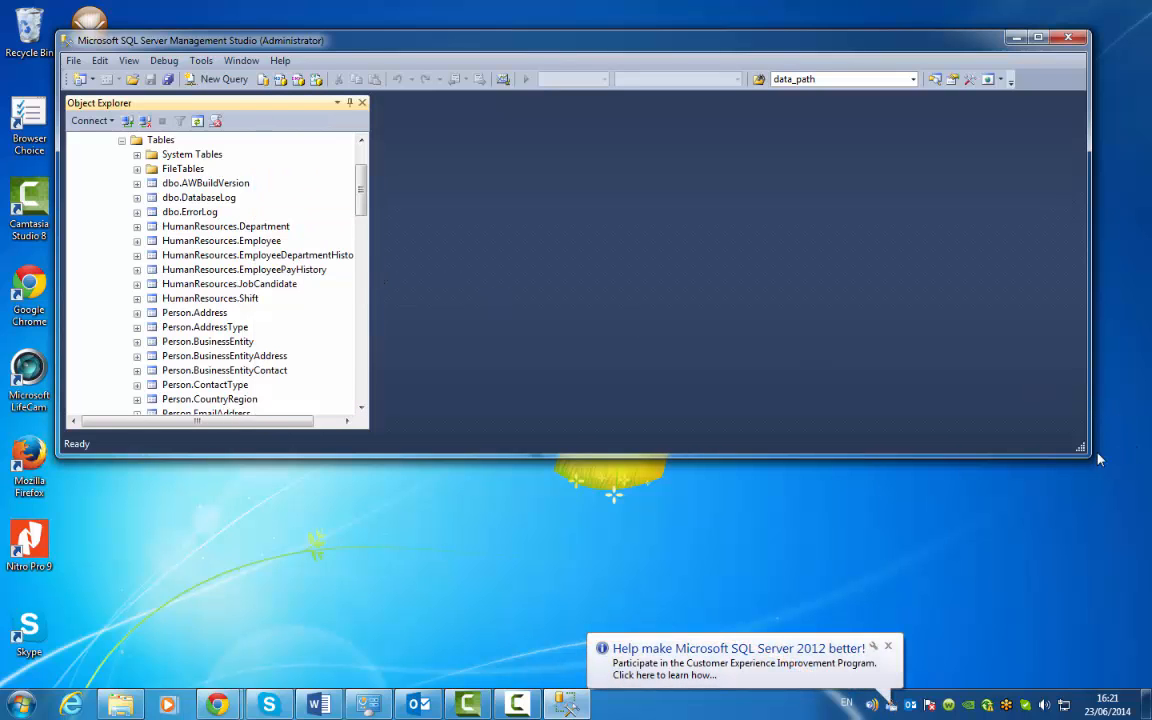
pyautogui.moveTo(1080, 448); pyautogui.dragTo(1036, 552)
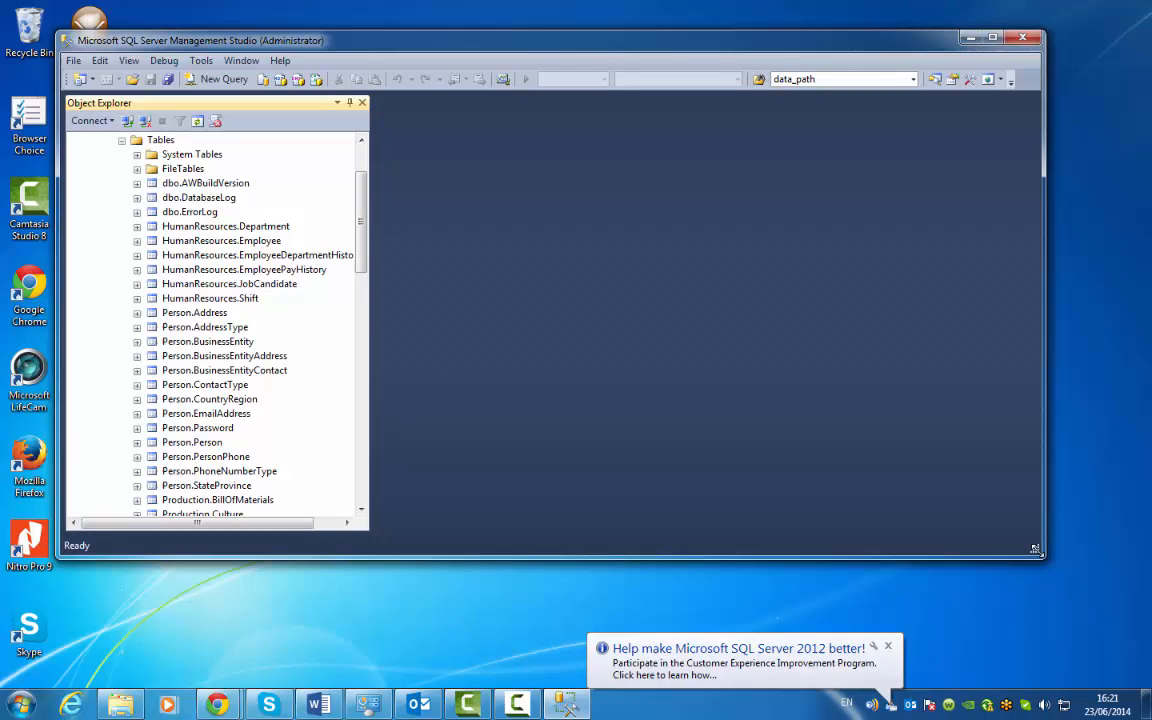
pyautogui.moveTo(834, 556)
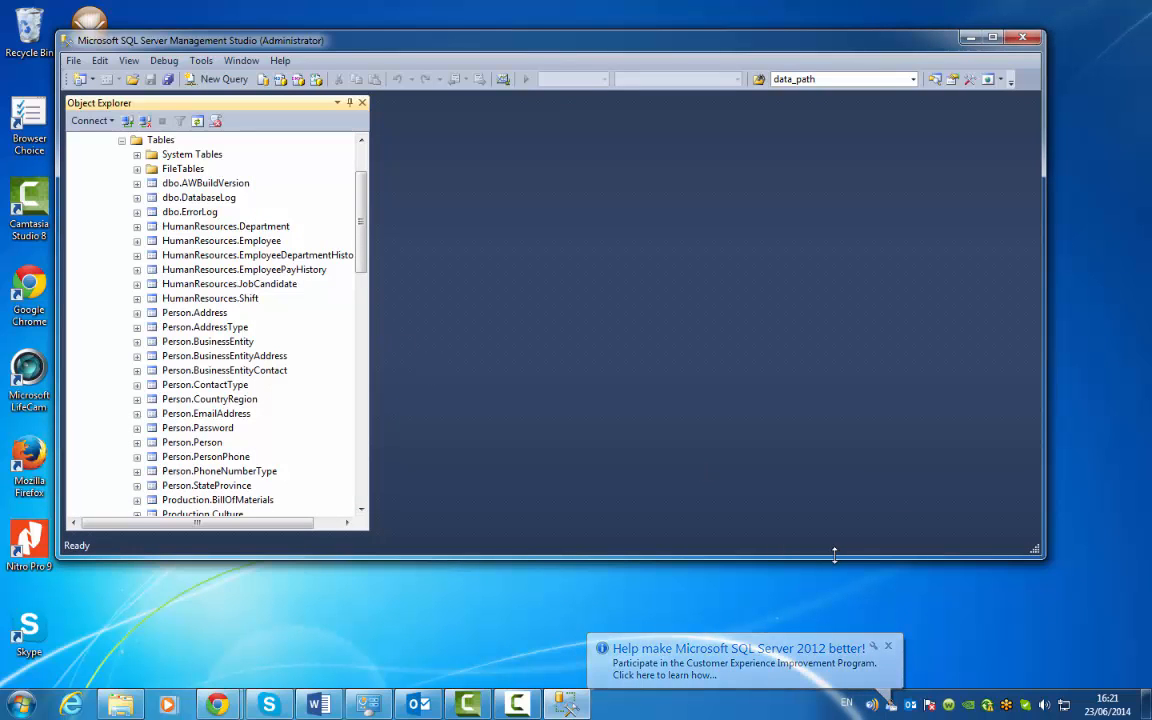